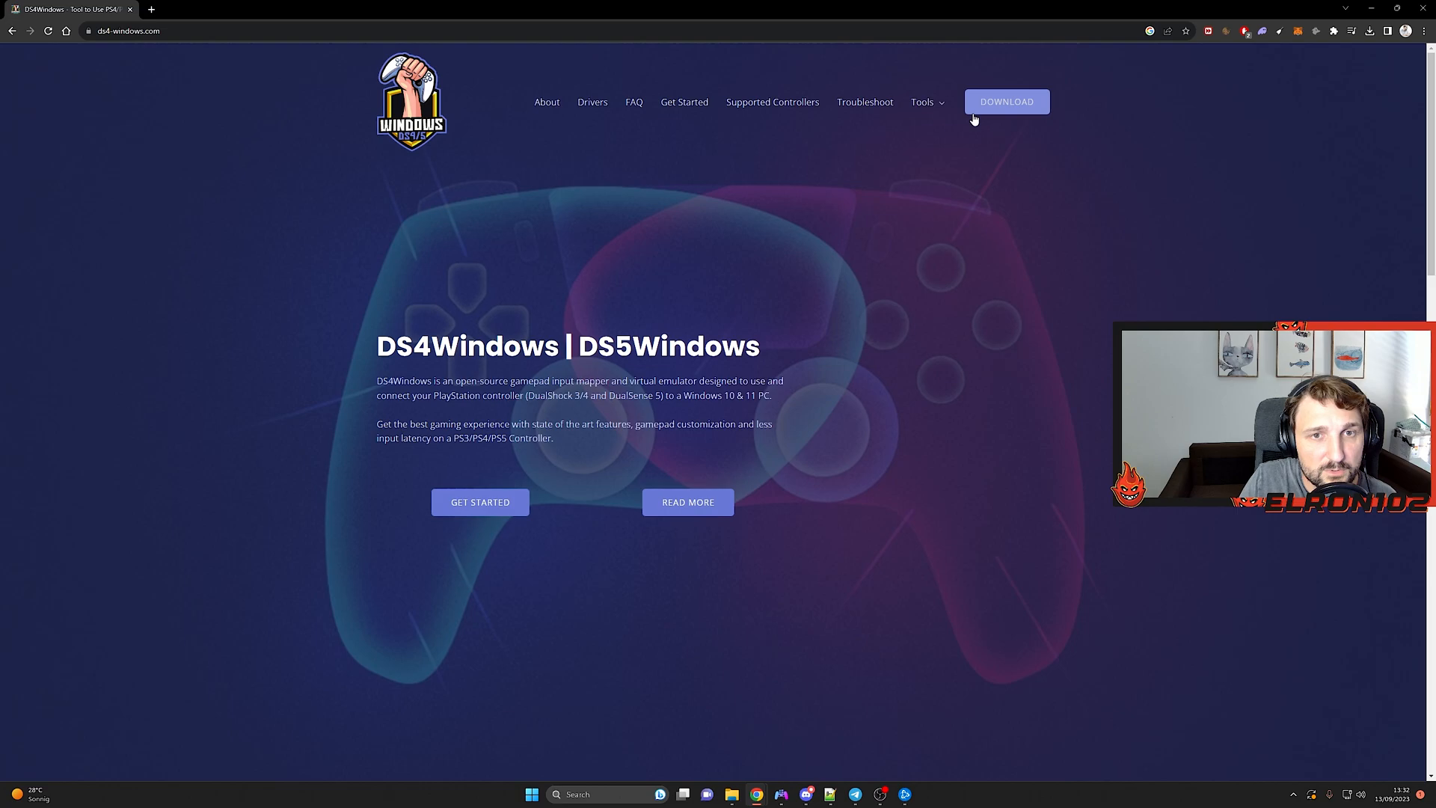
- Go to the DS4Windows download page from the ds4-windows.com navigation bar
click(1007, 102)
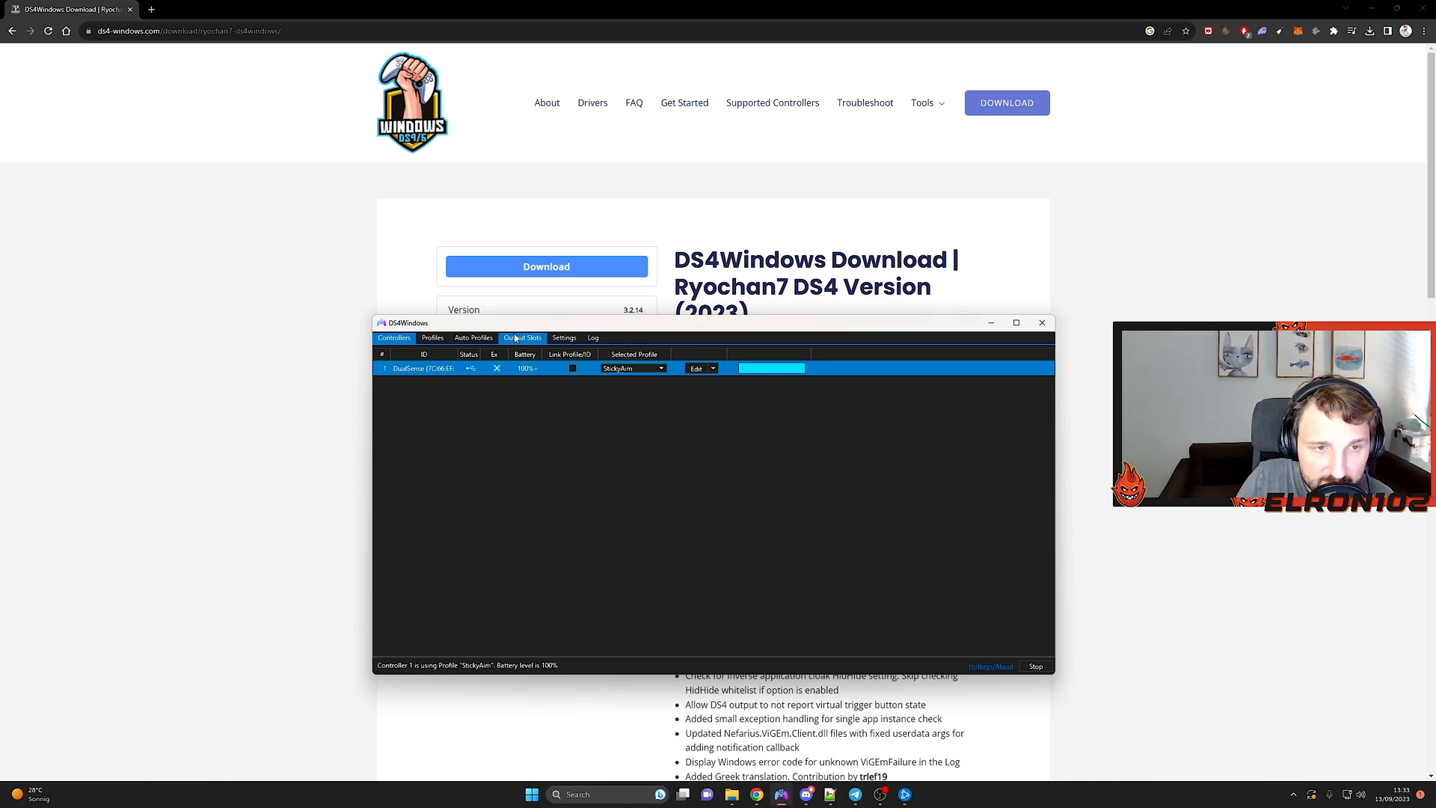
click(563, 337)
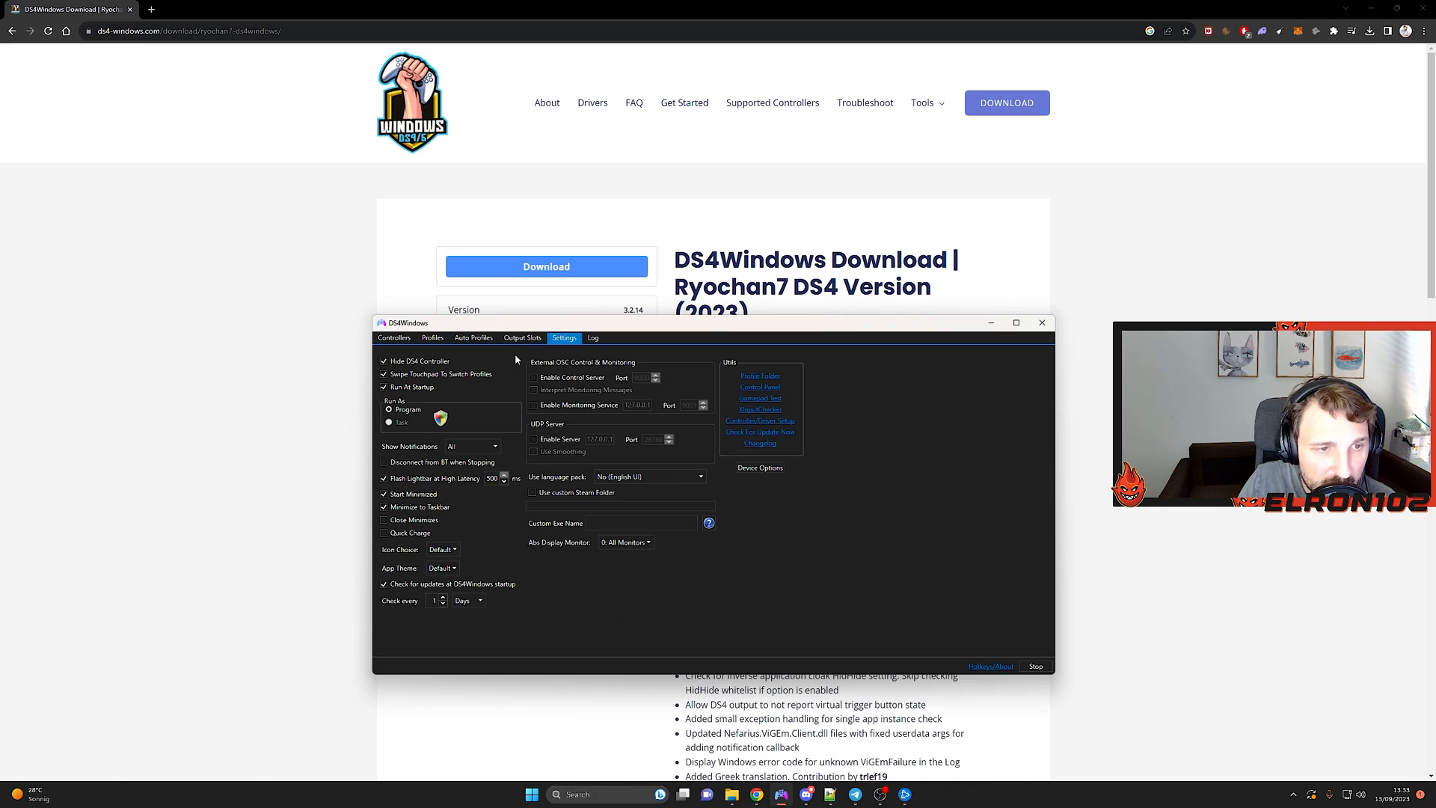
mouse_move(433, 338)
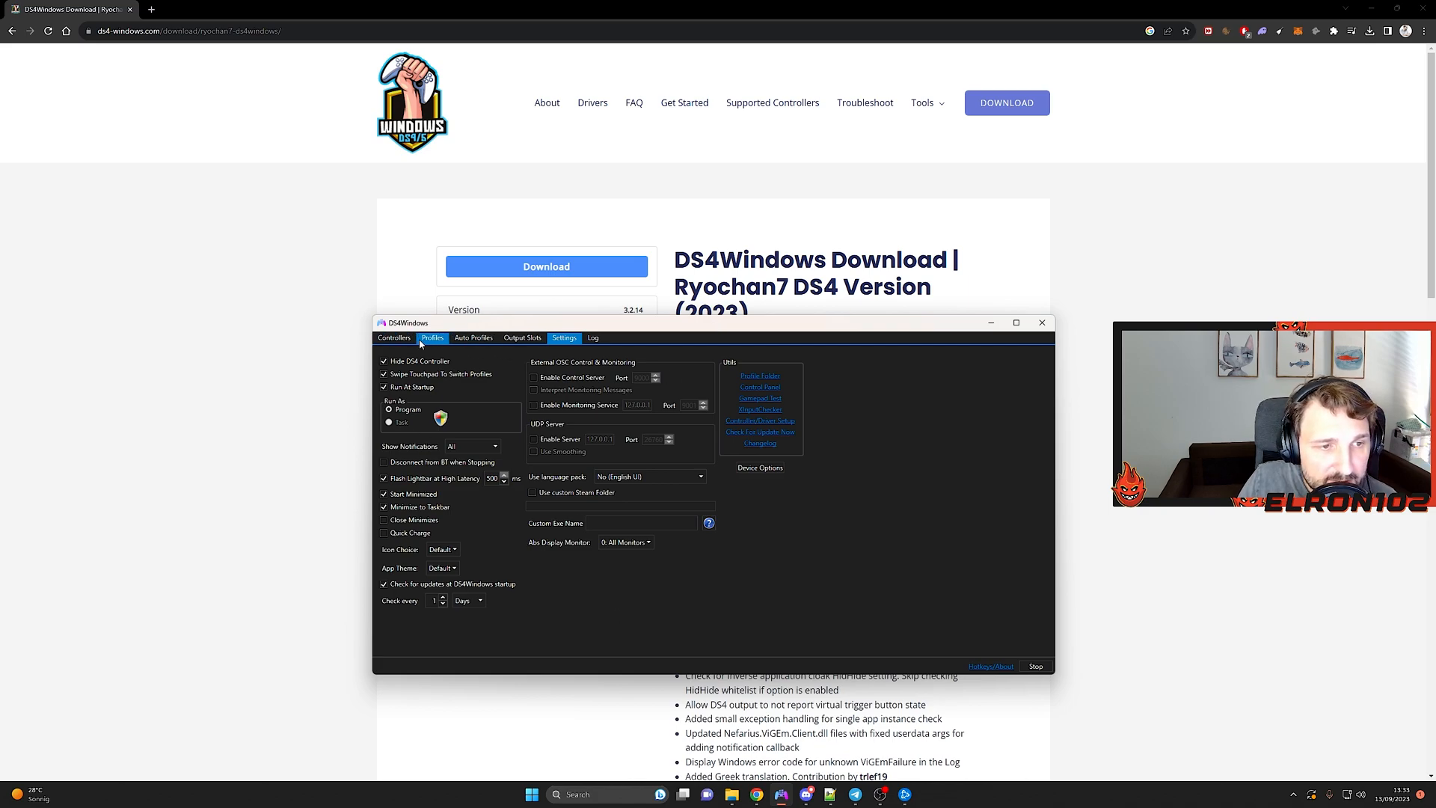
click(394, 338)
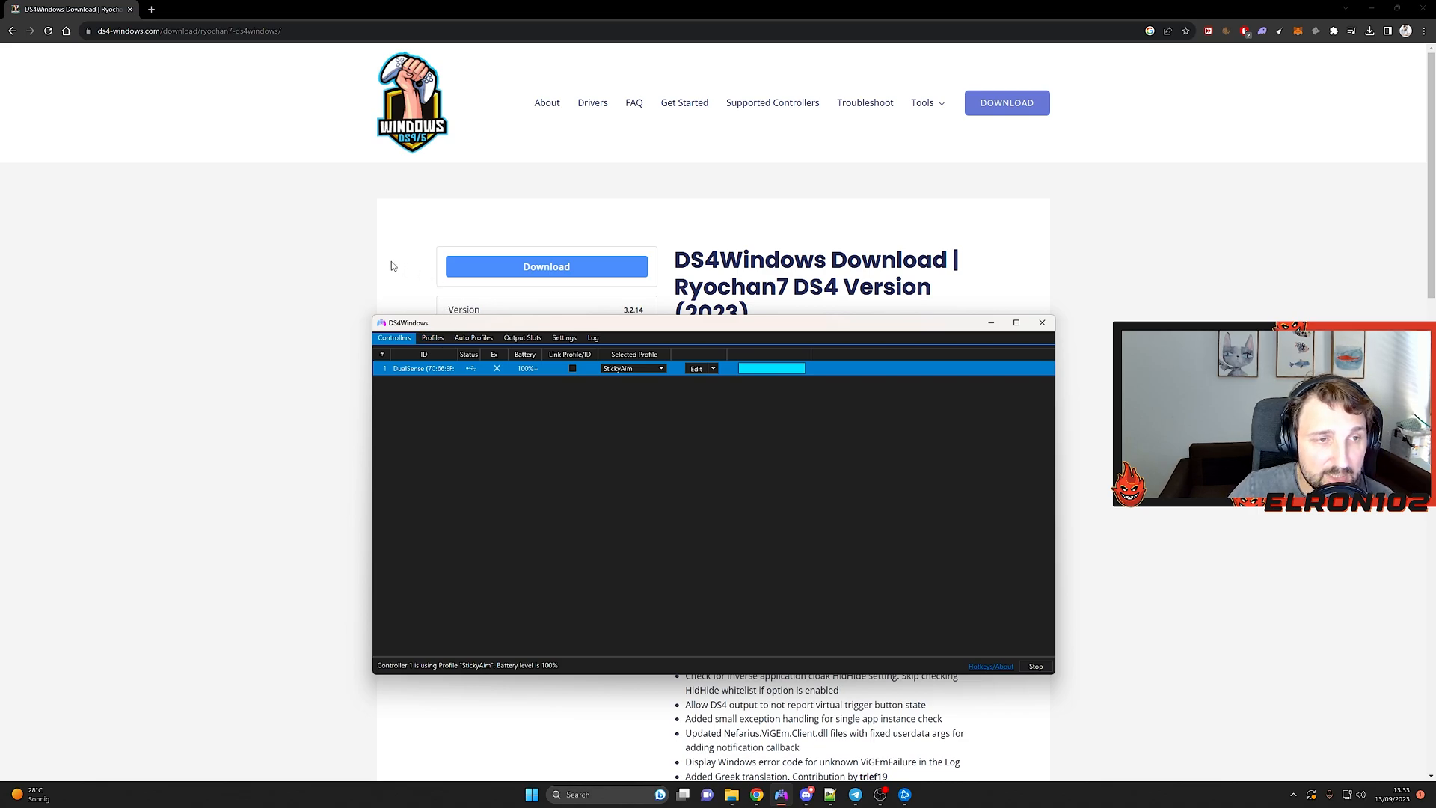
mouse_move(364, 241)
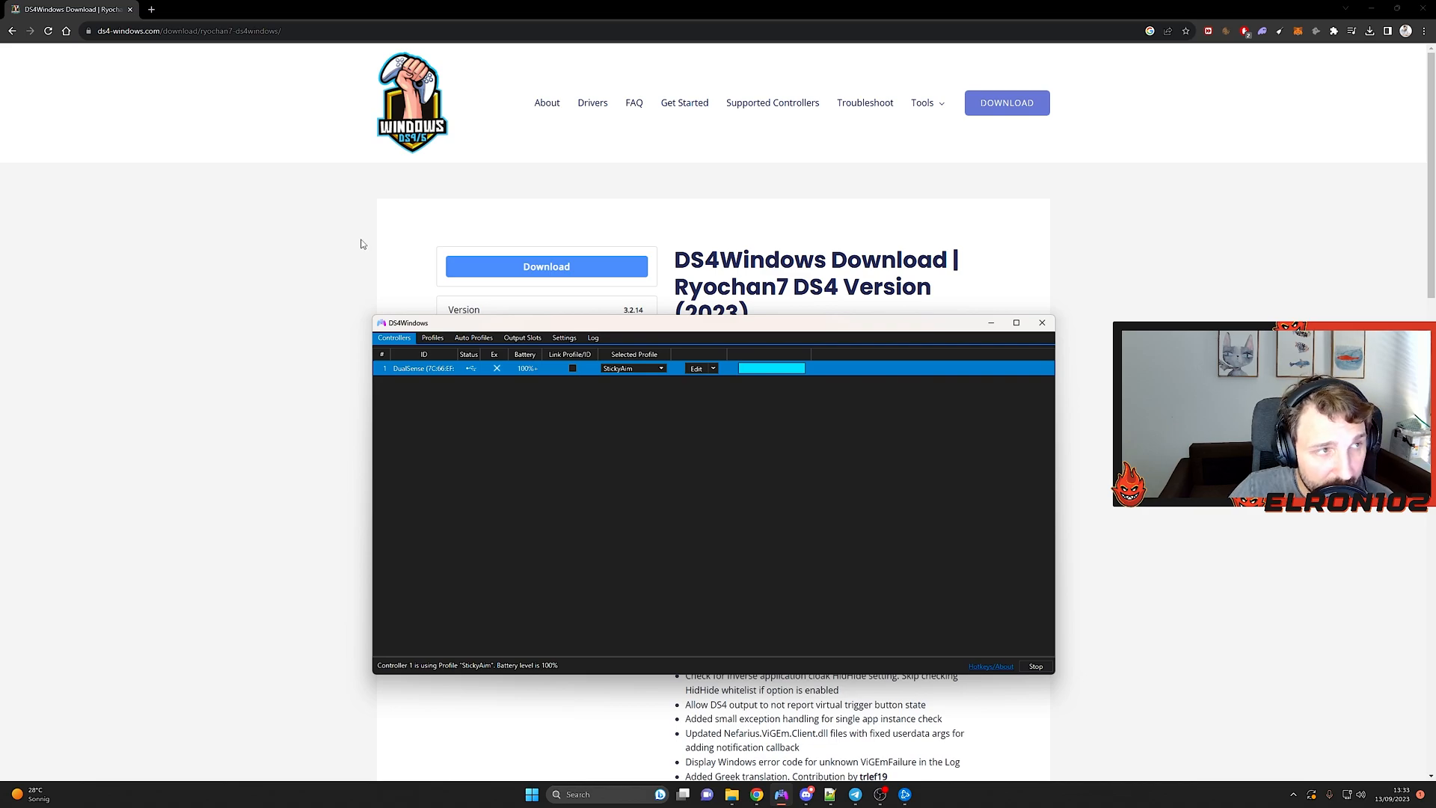
mouse_move(408, 299)
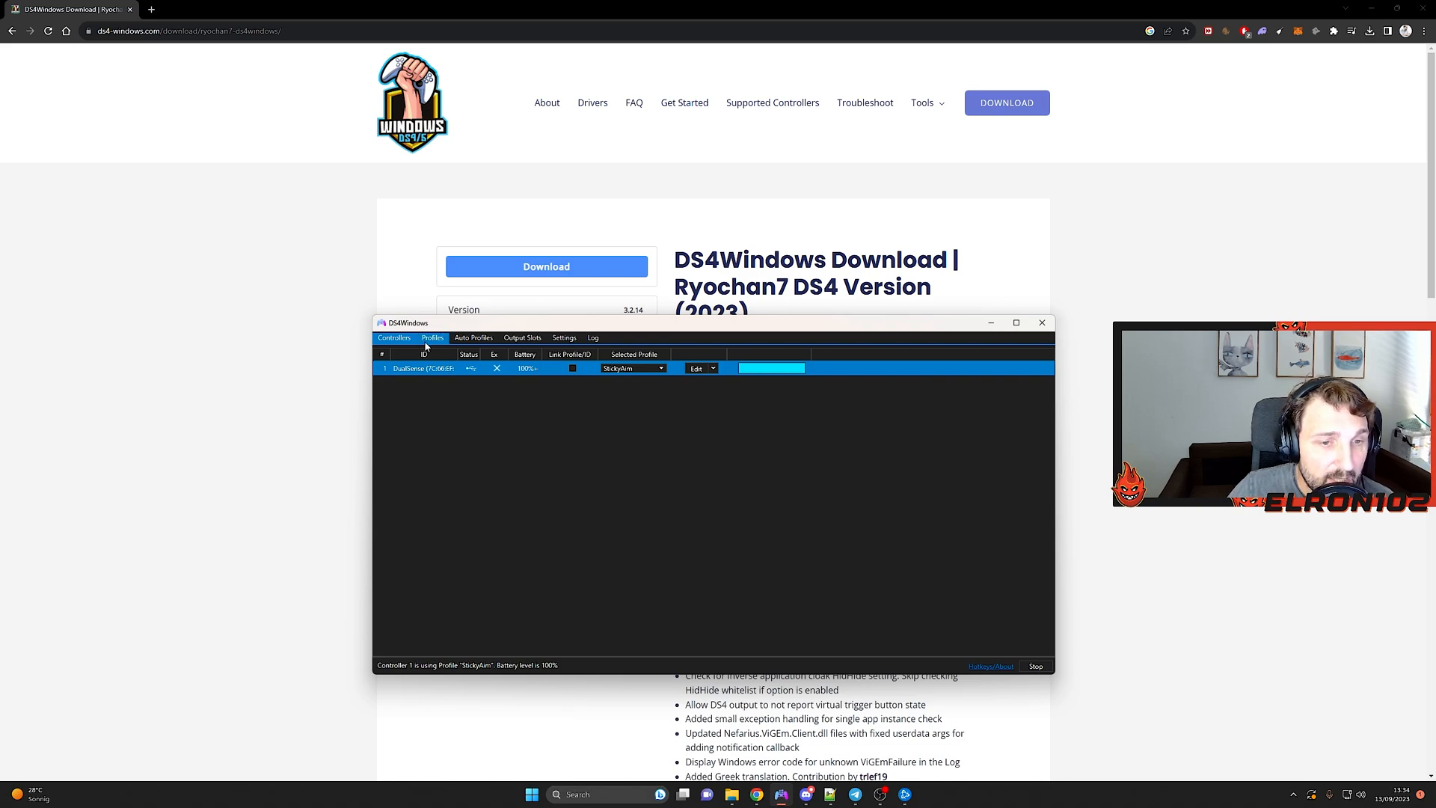
- Select StickyAim in the Profiles list and open it in the profile editor
click(433, 338)
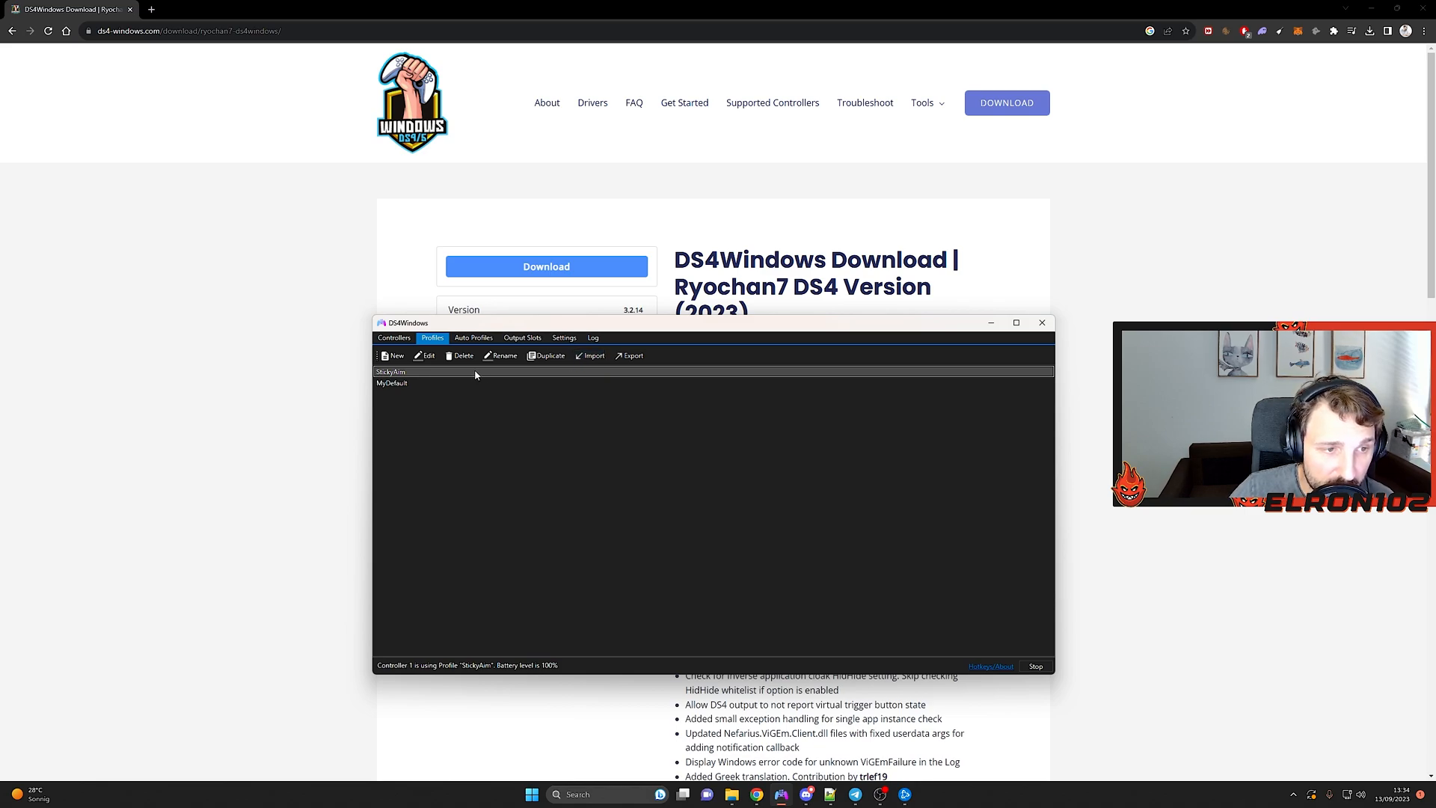
click(425, 355)
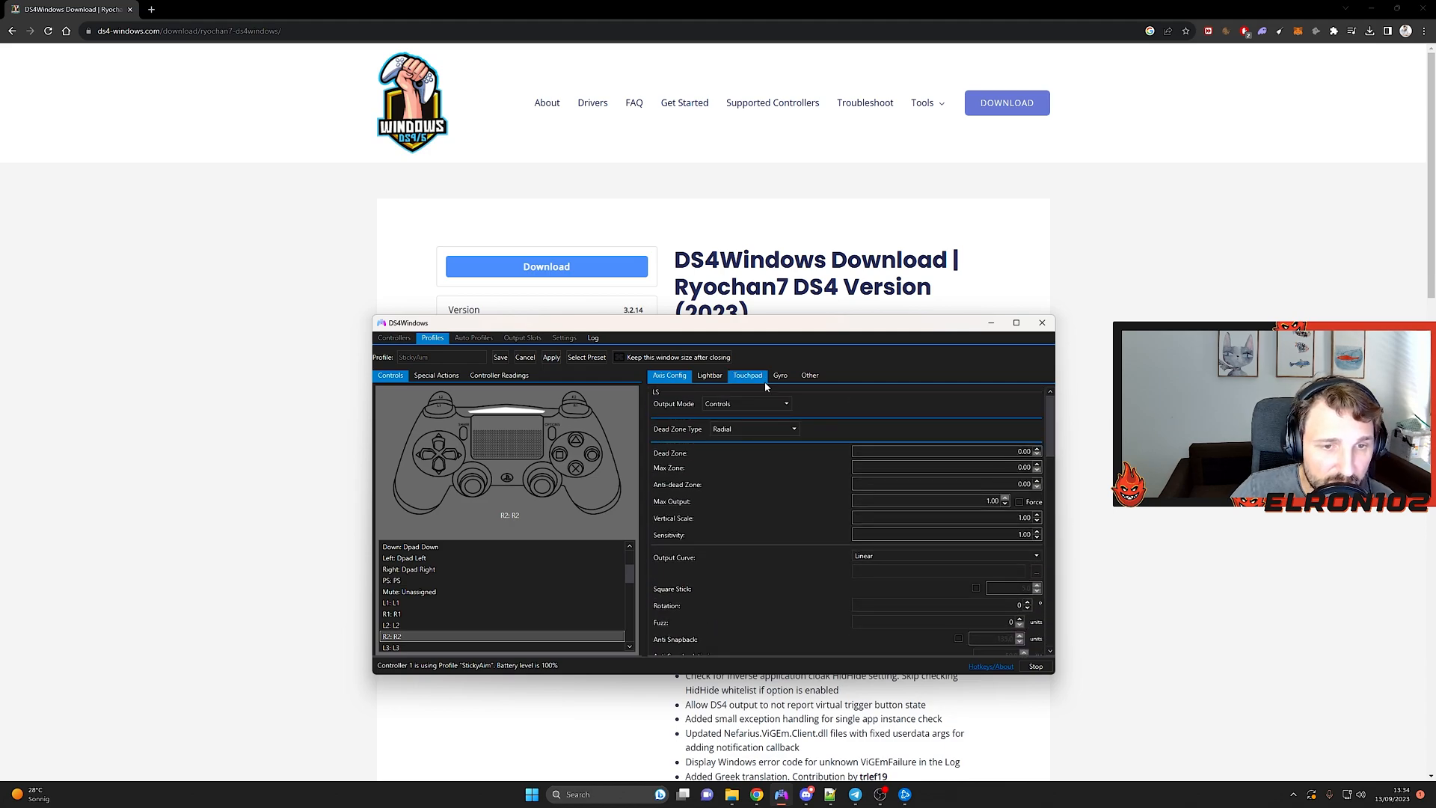
click(670, 375)
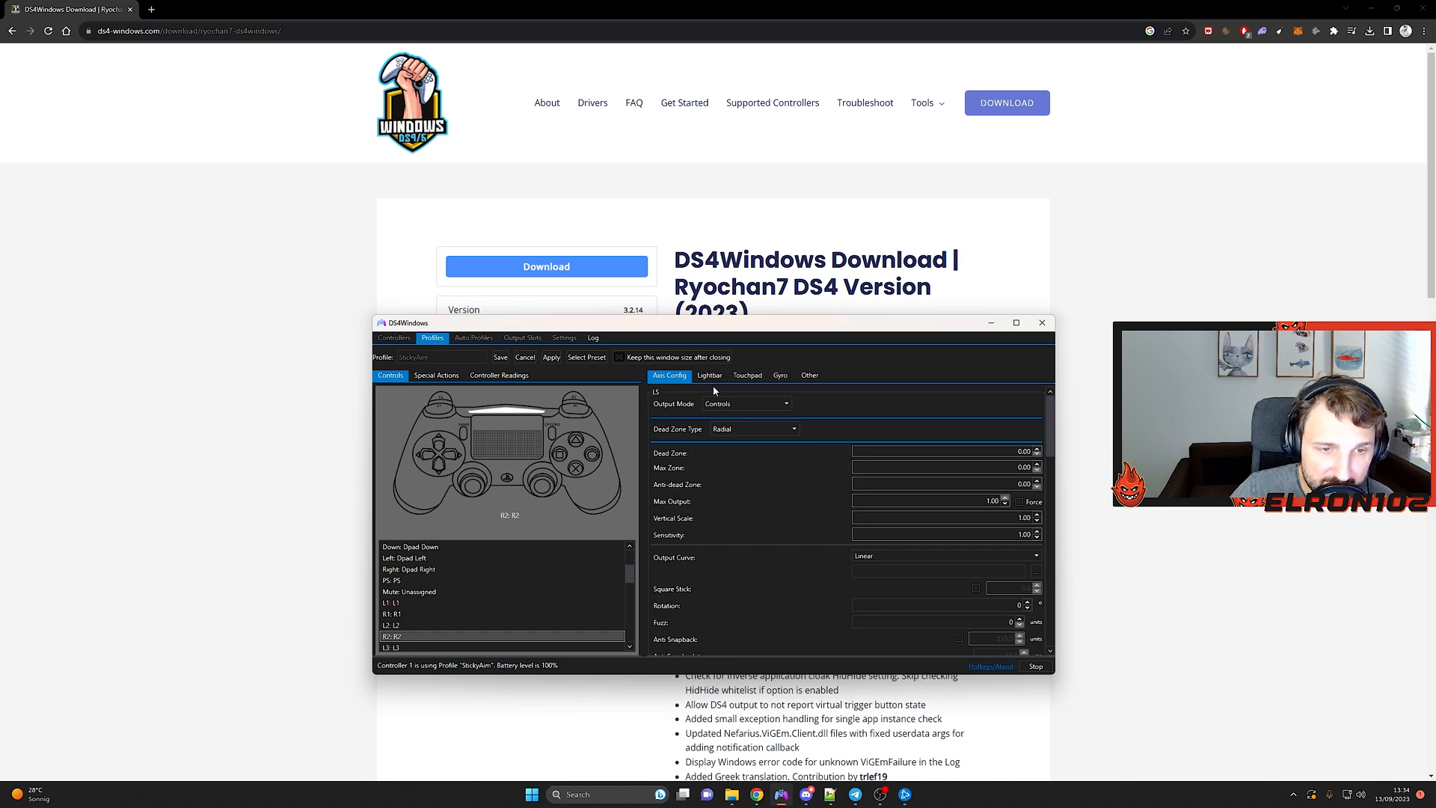
mouse_move(870, 440)
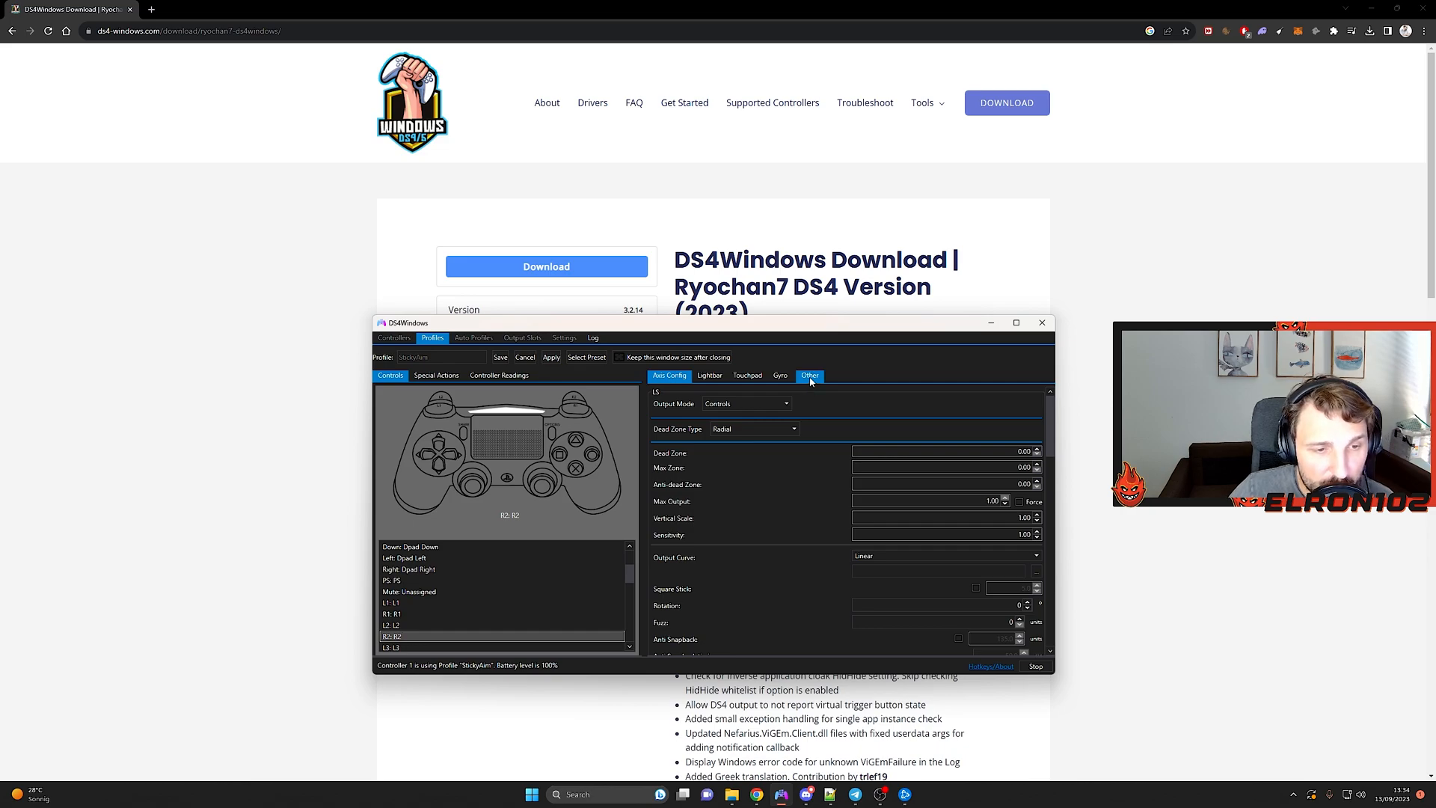
- Keep DualShock 4 as StickyAim's emulated controller and return to the controller list
click(809, 375)
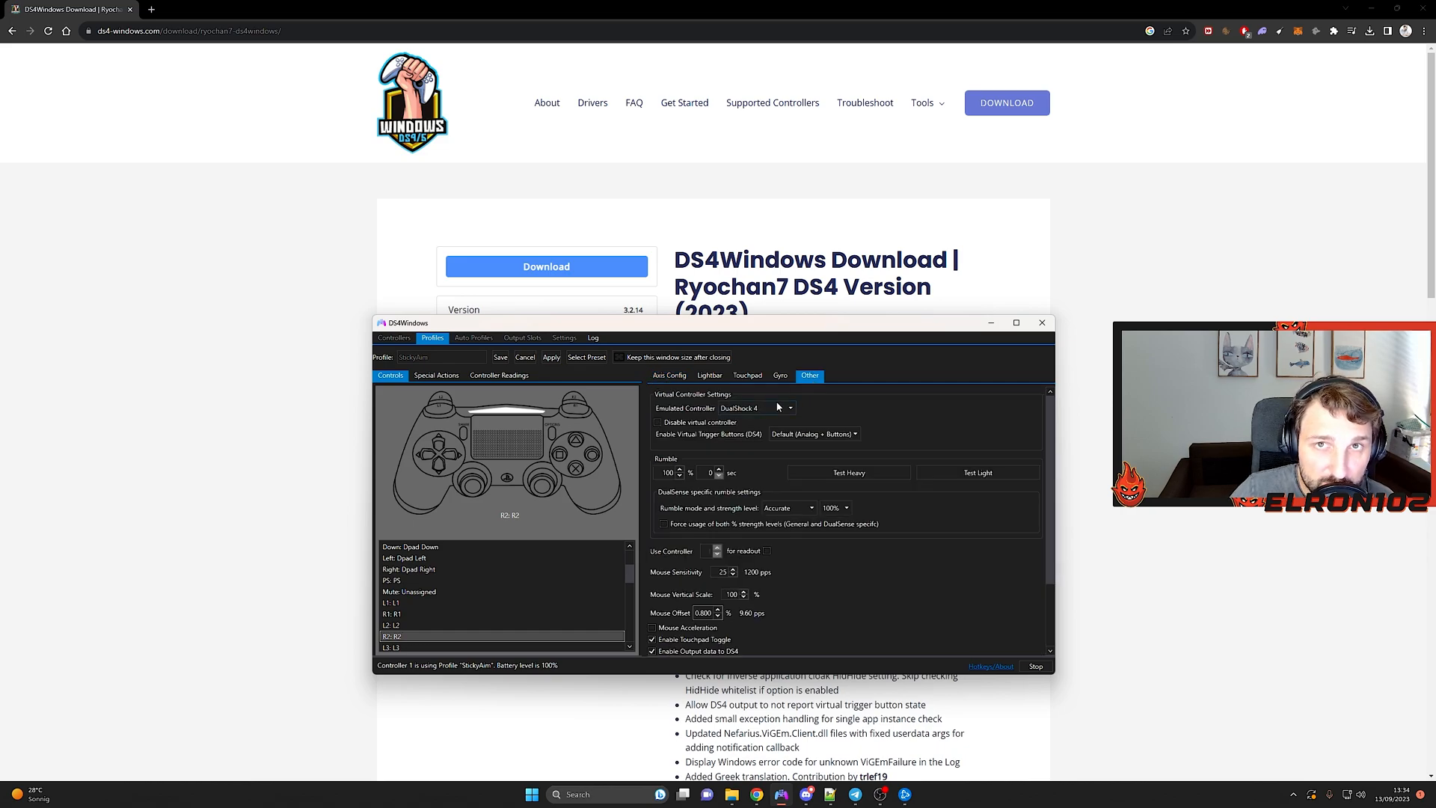
click(788, 408)
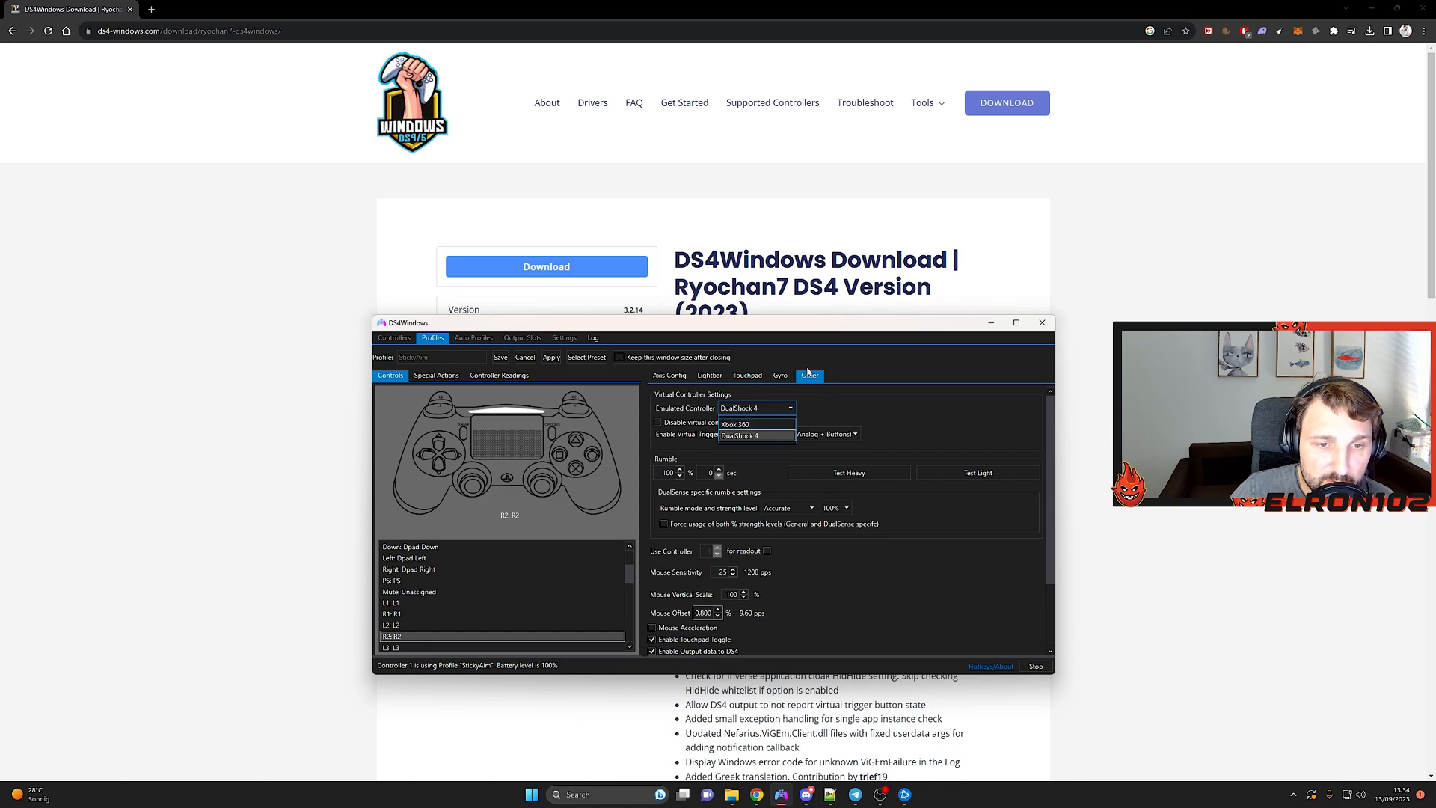
mouse_move(755, 363)
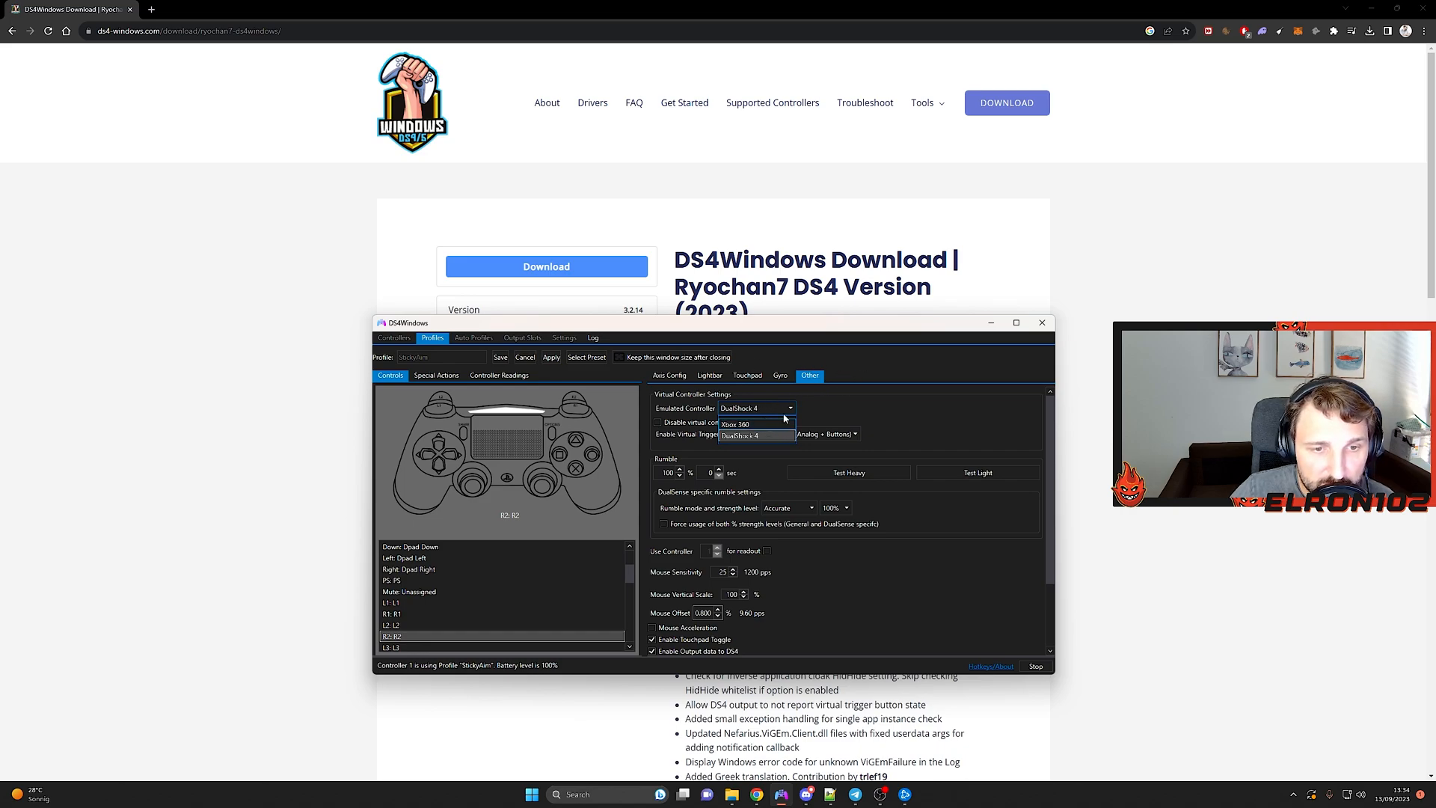
click(755, 435)
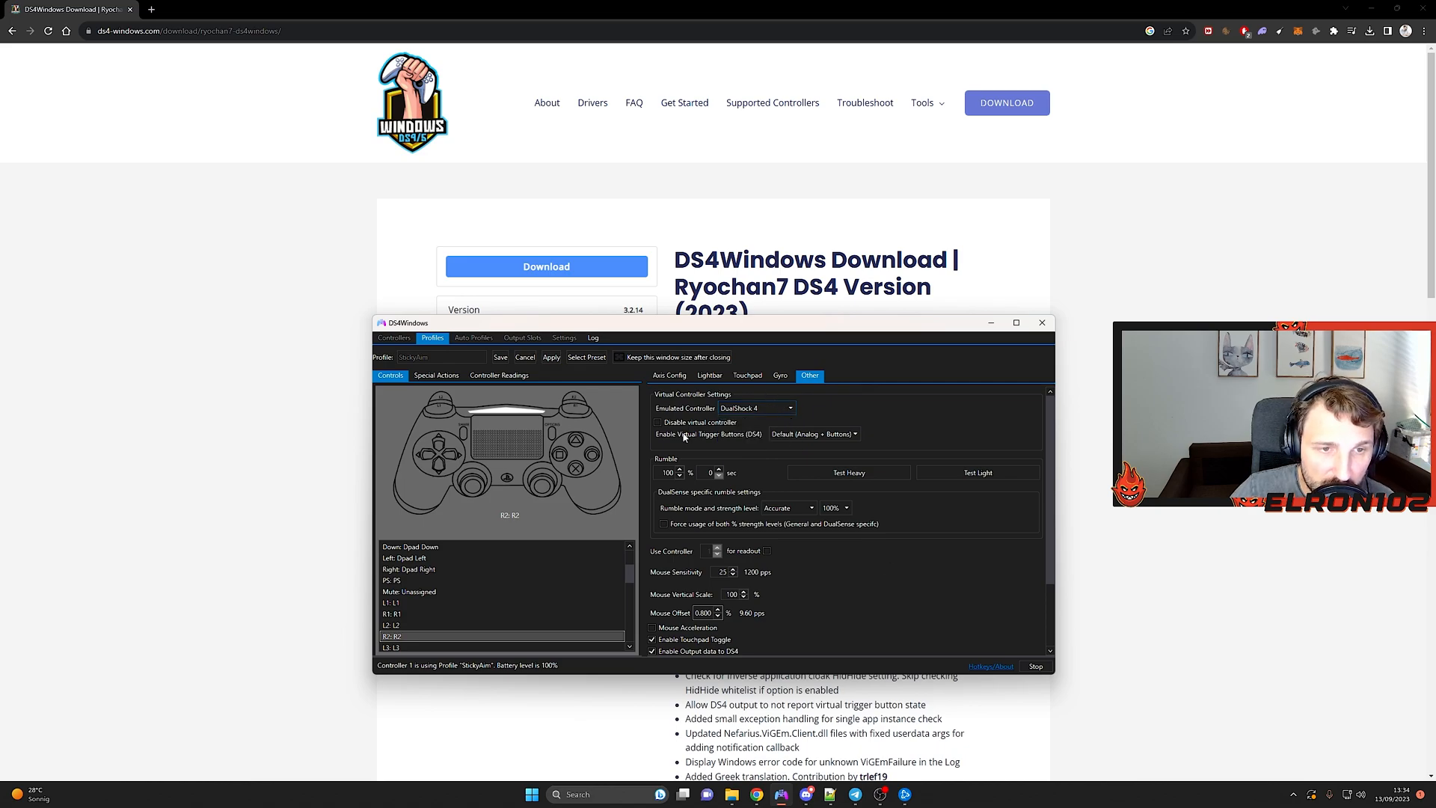
click(393, 337)
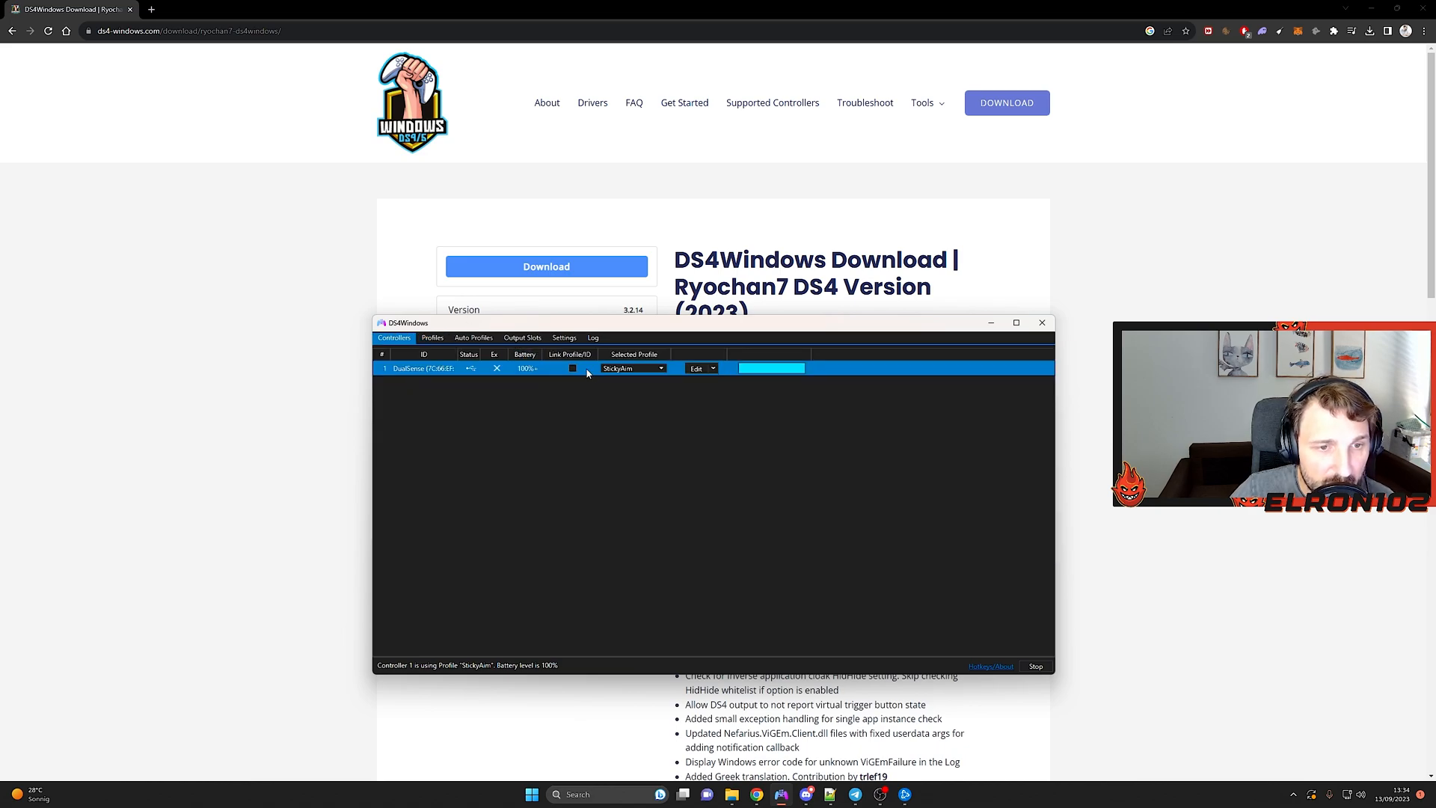
- Show the saved profiles list with StickyAim and MyDefault
click(432, 337)
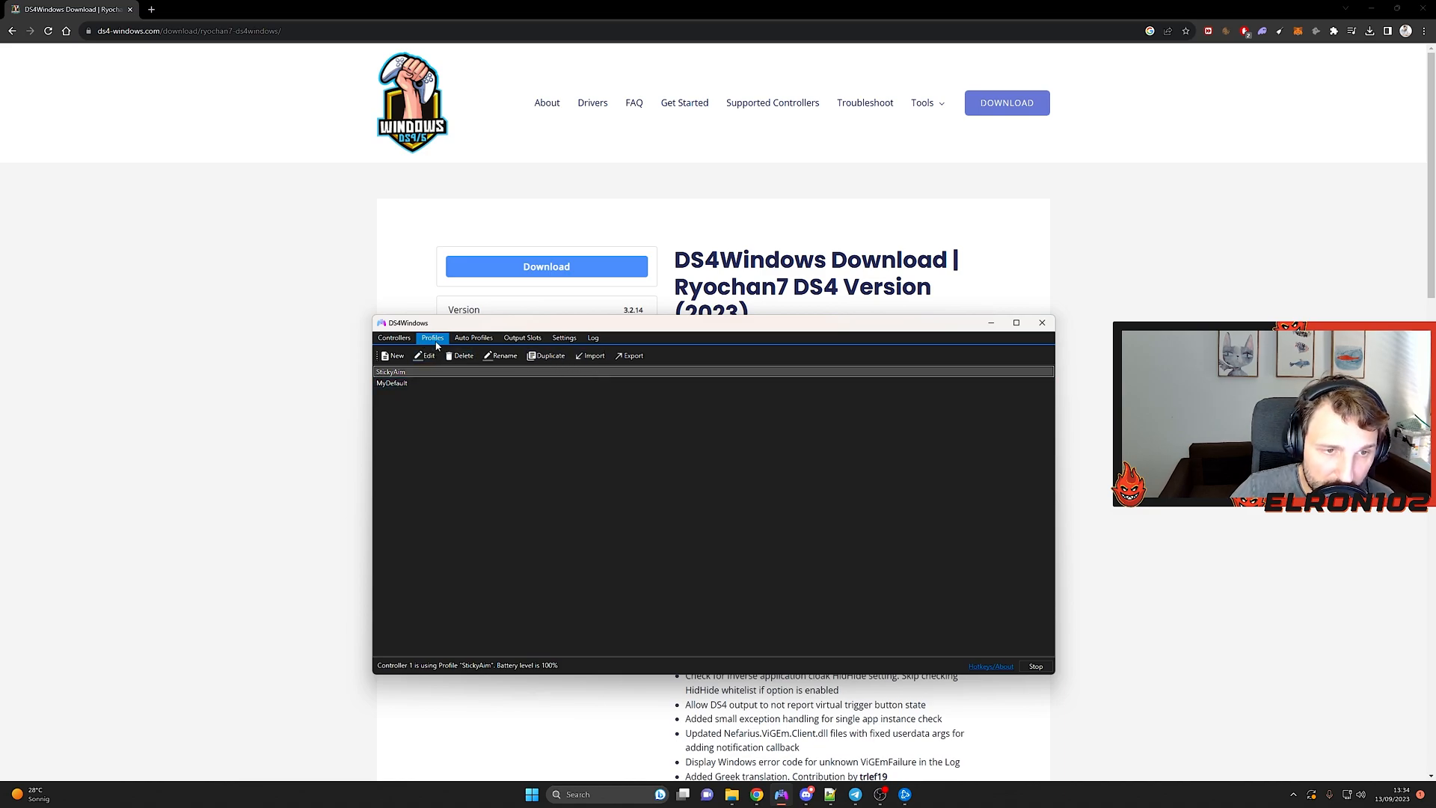
click(591, 355)
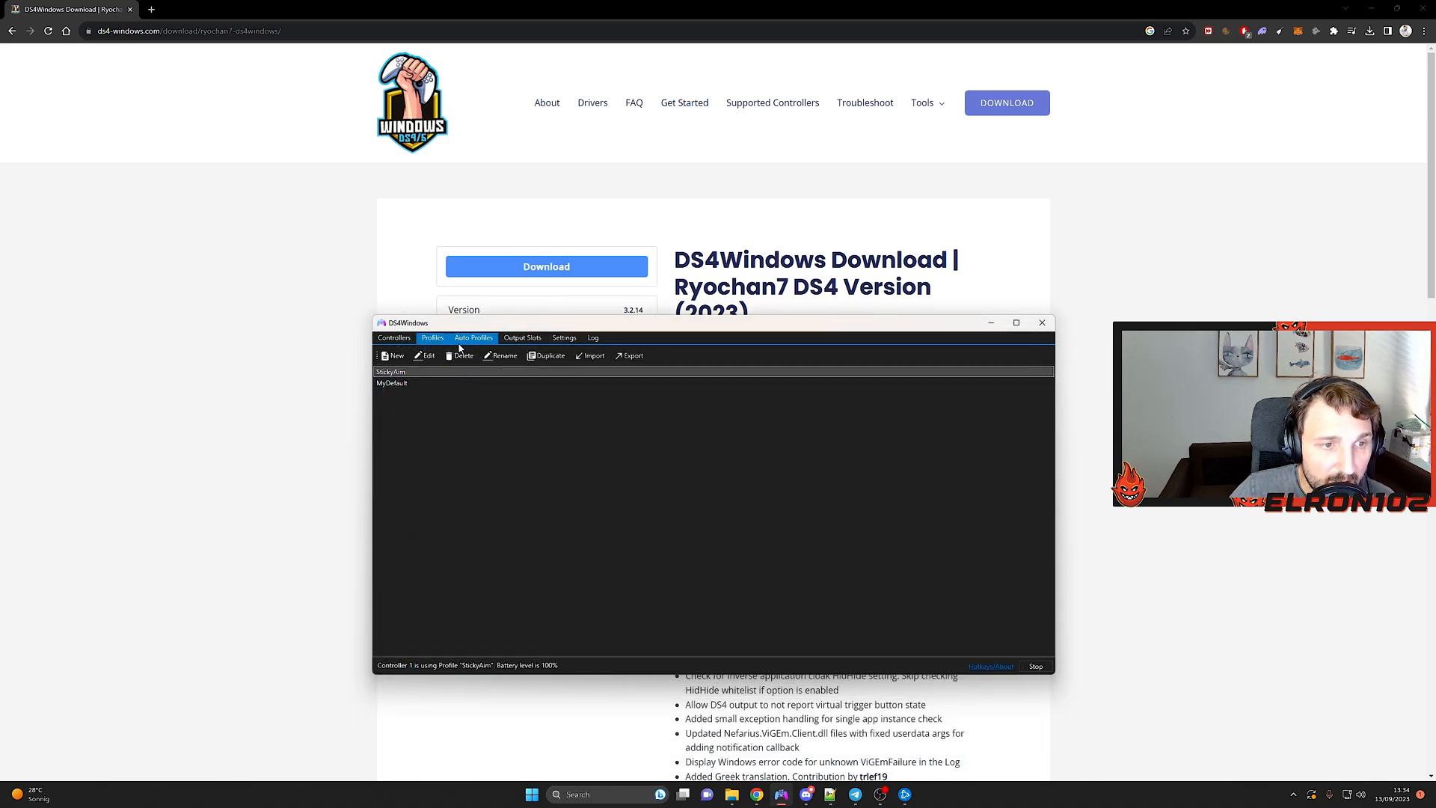
- Show the Auto Profiles list containing the Call of Duty entry
click(474, 338)
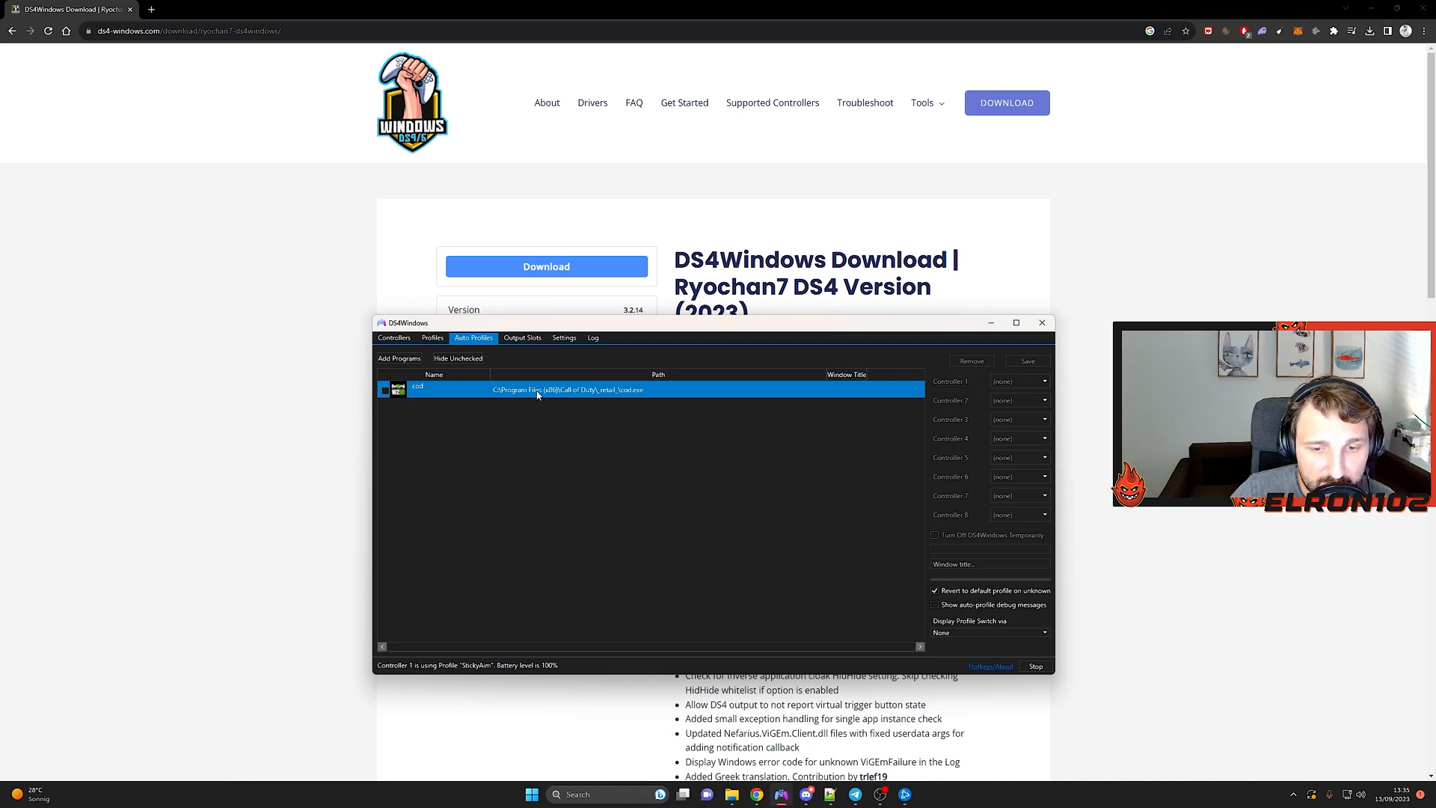
mouse_move(550, 357)
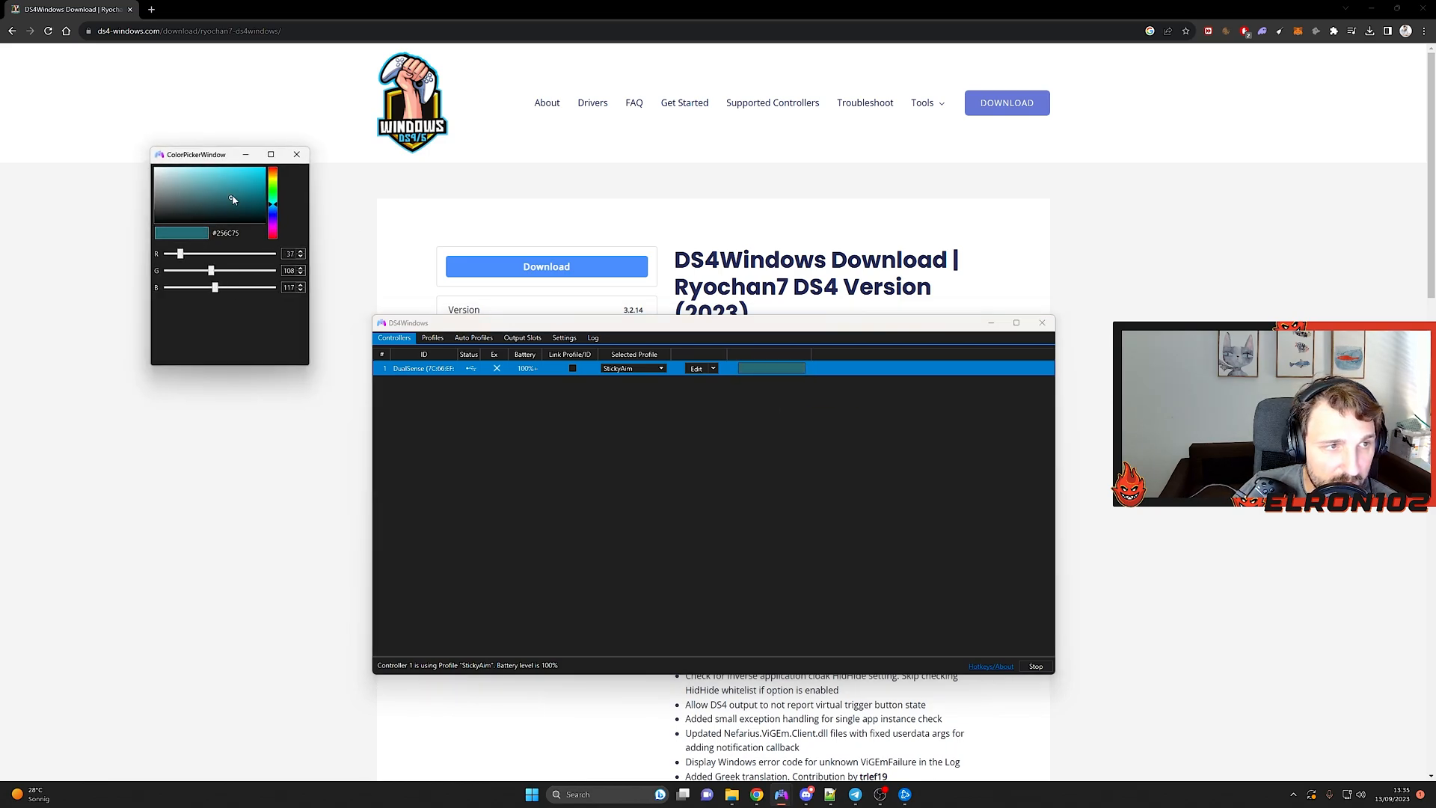
- Try yellow and green light bar shades, then settle on blue
click(228, 189)
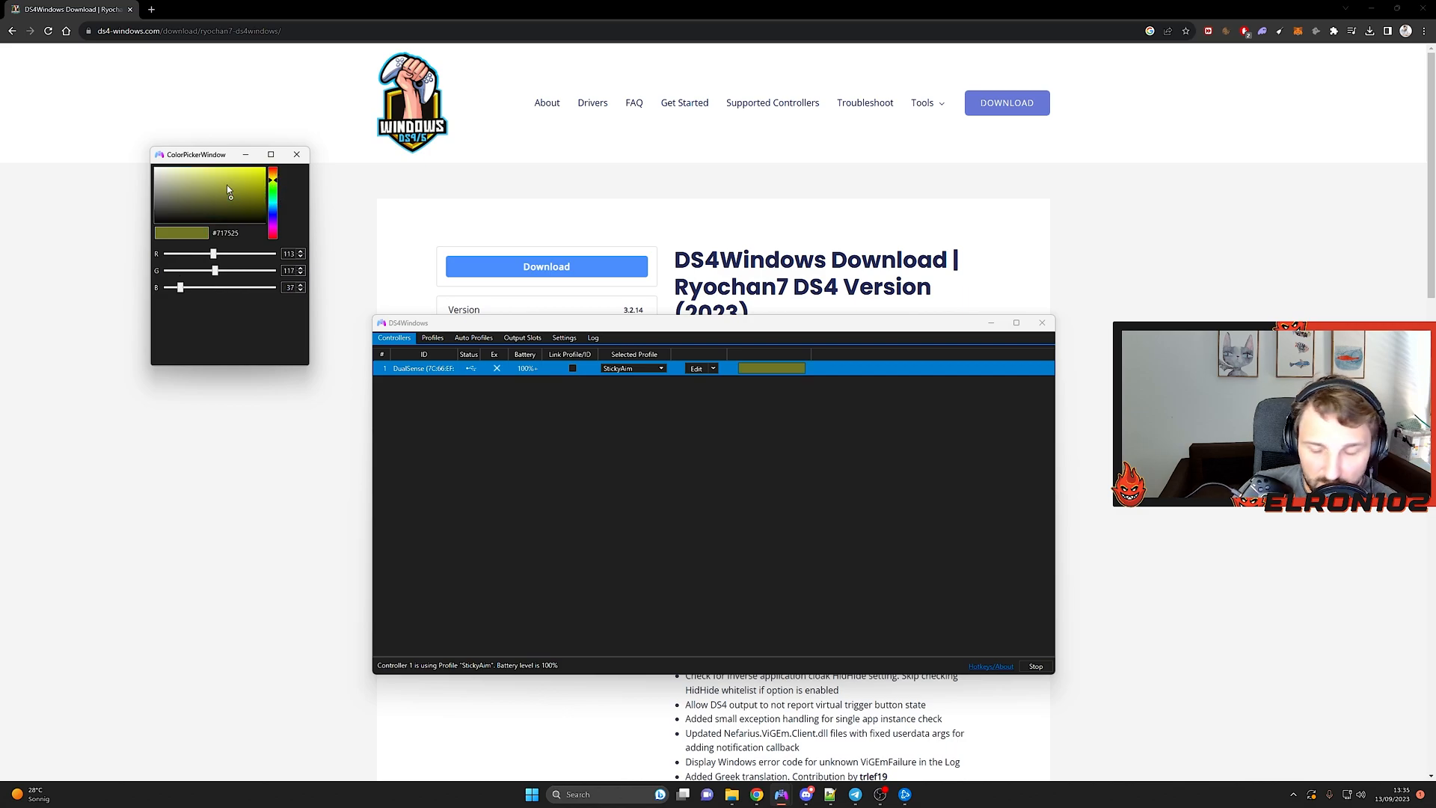
click(226, 184)
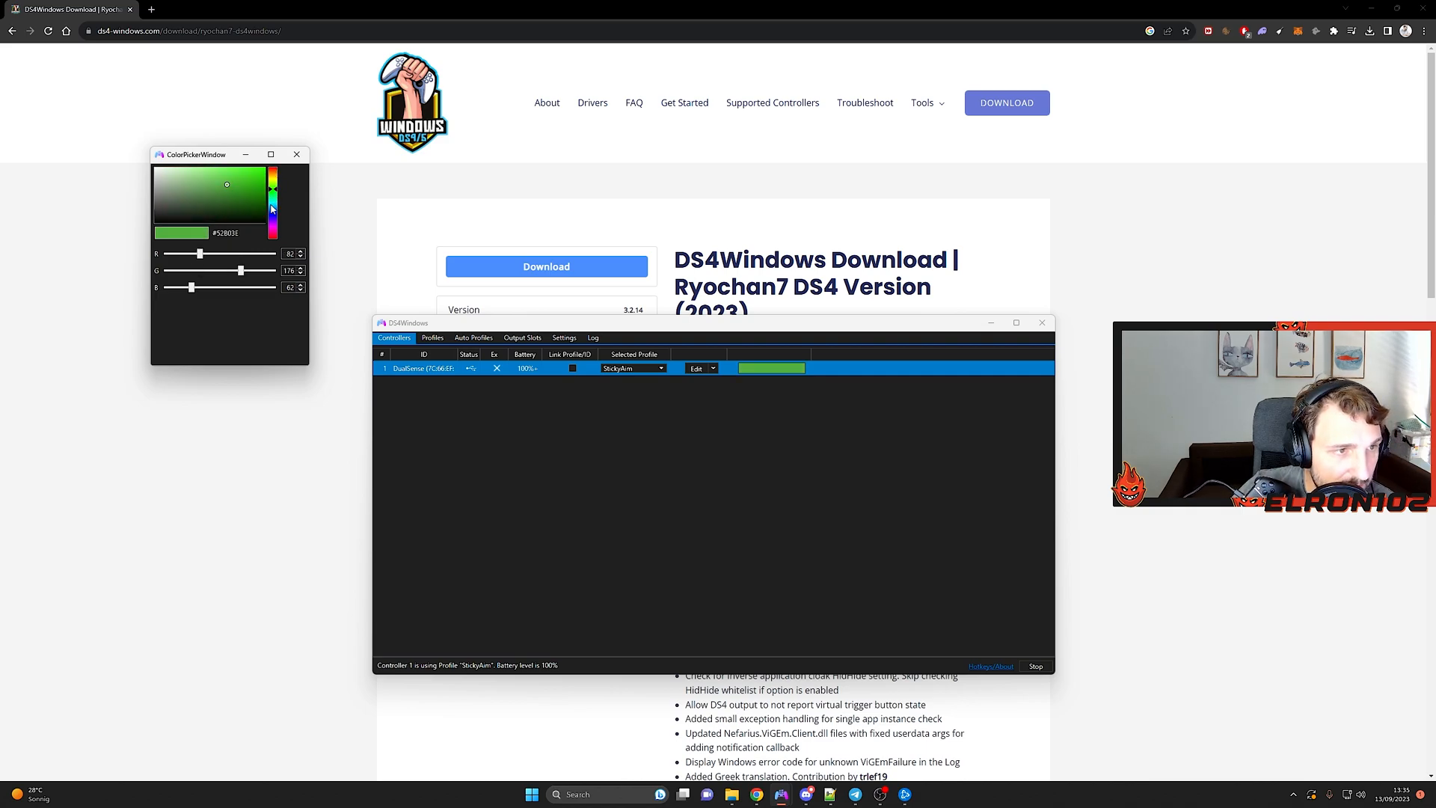
click(273, 175)
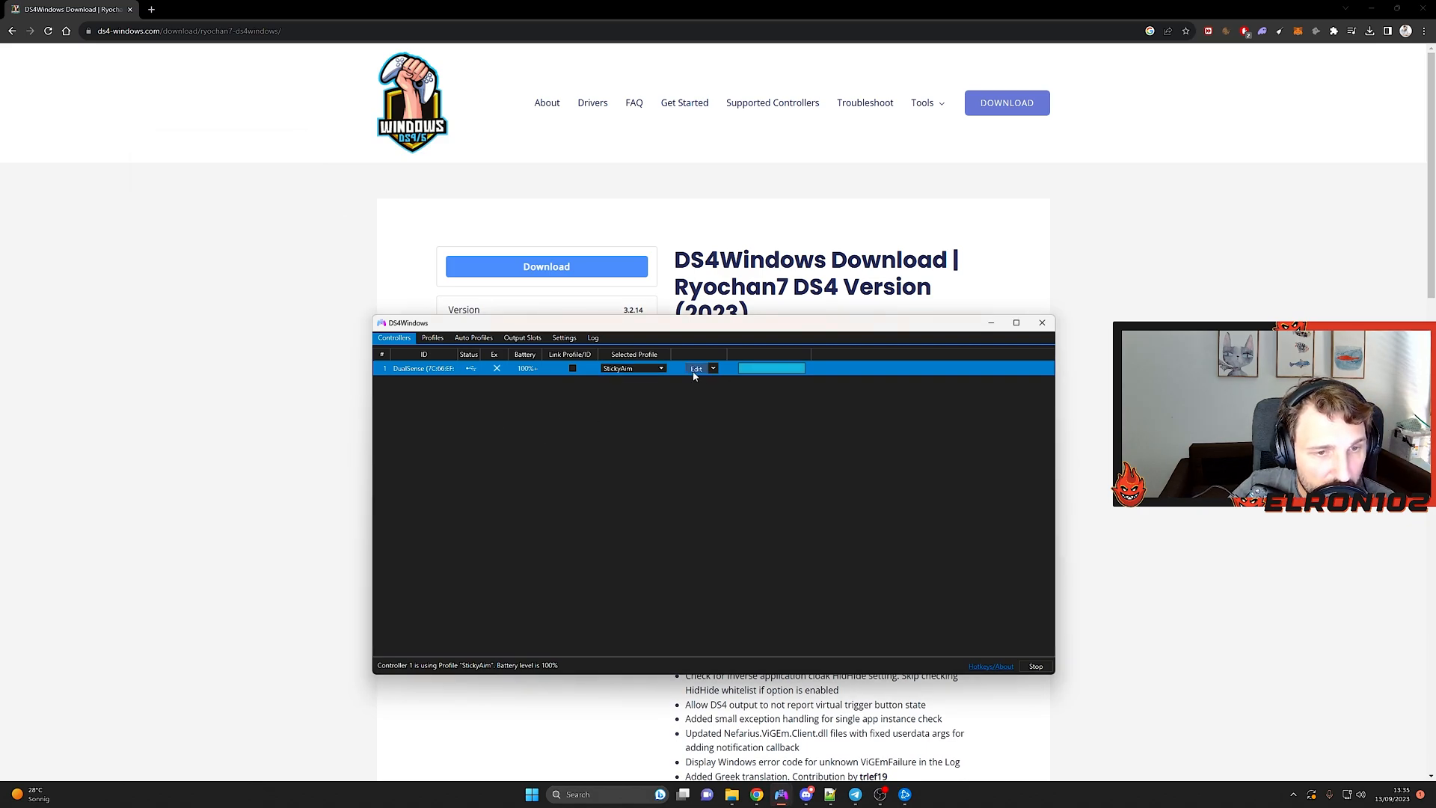
- Select StickyAim for the controller, then stop and restart the DS4Windows service
click(660, 367)
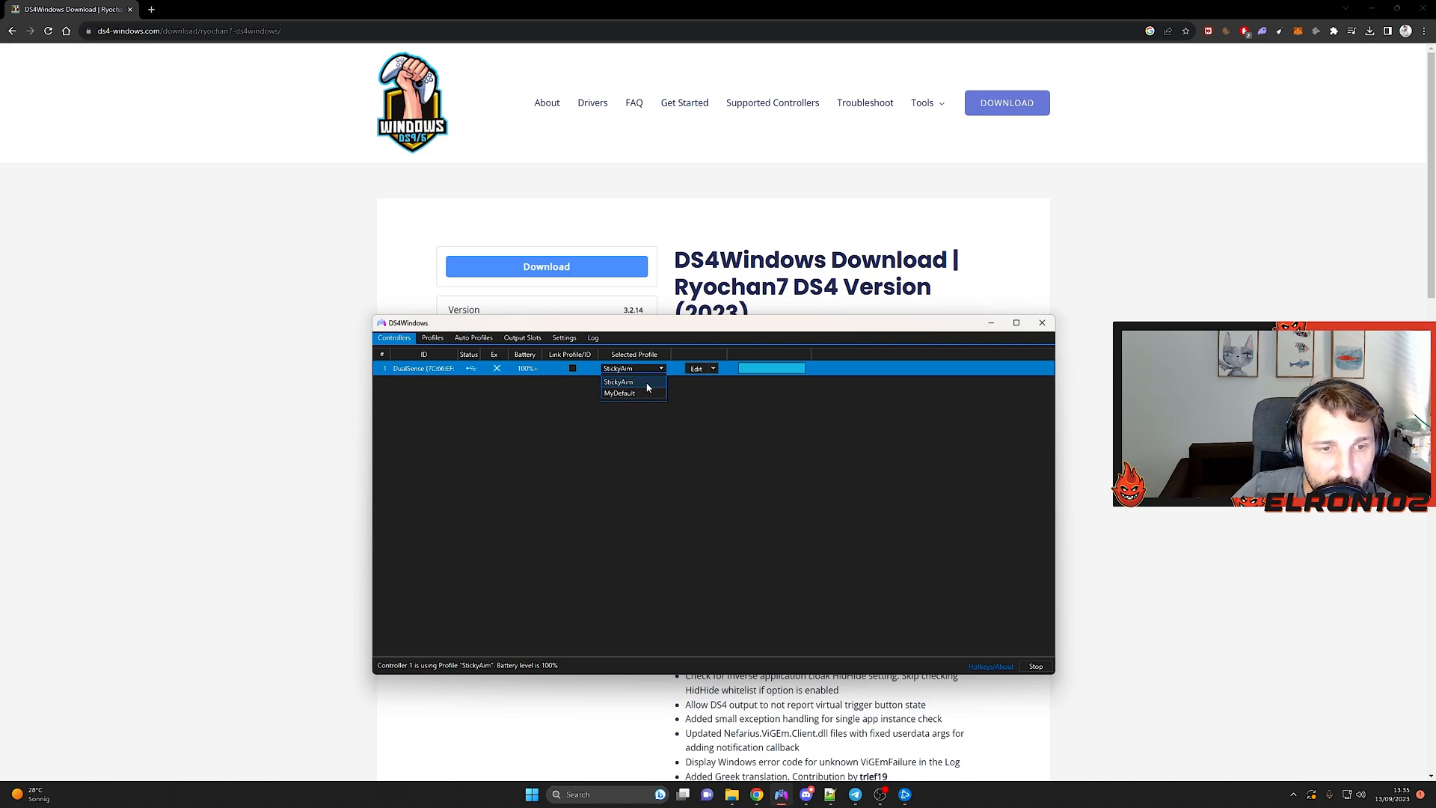
click(619, 382)
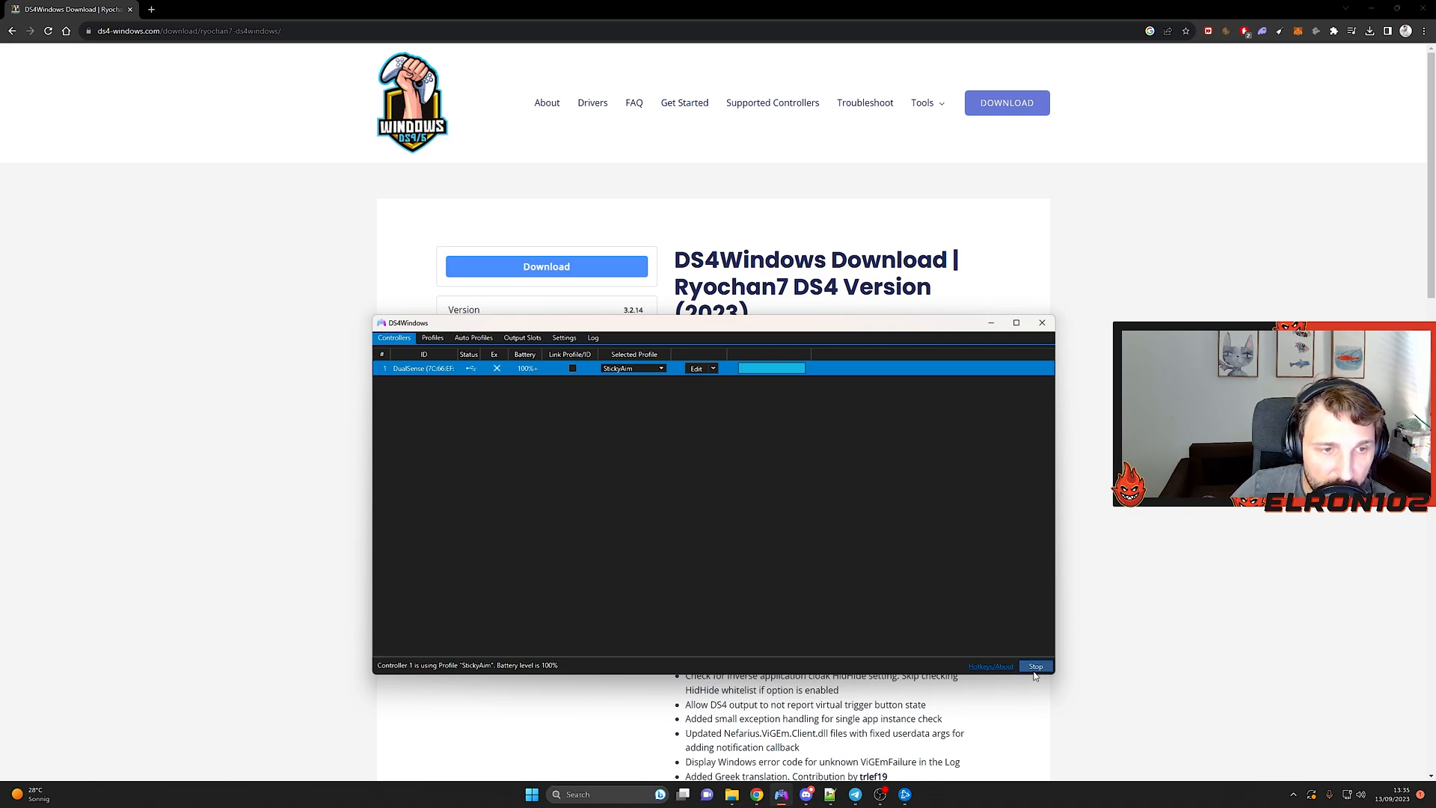
click(1036, 665)
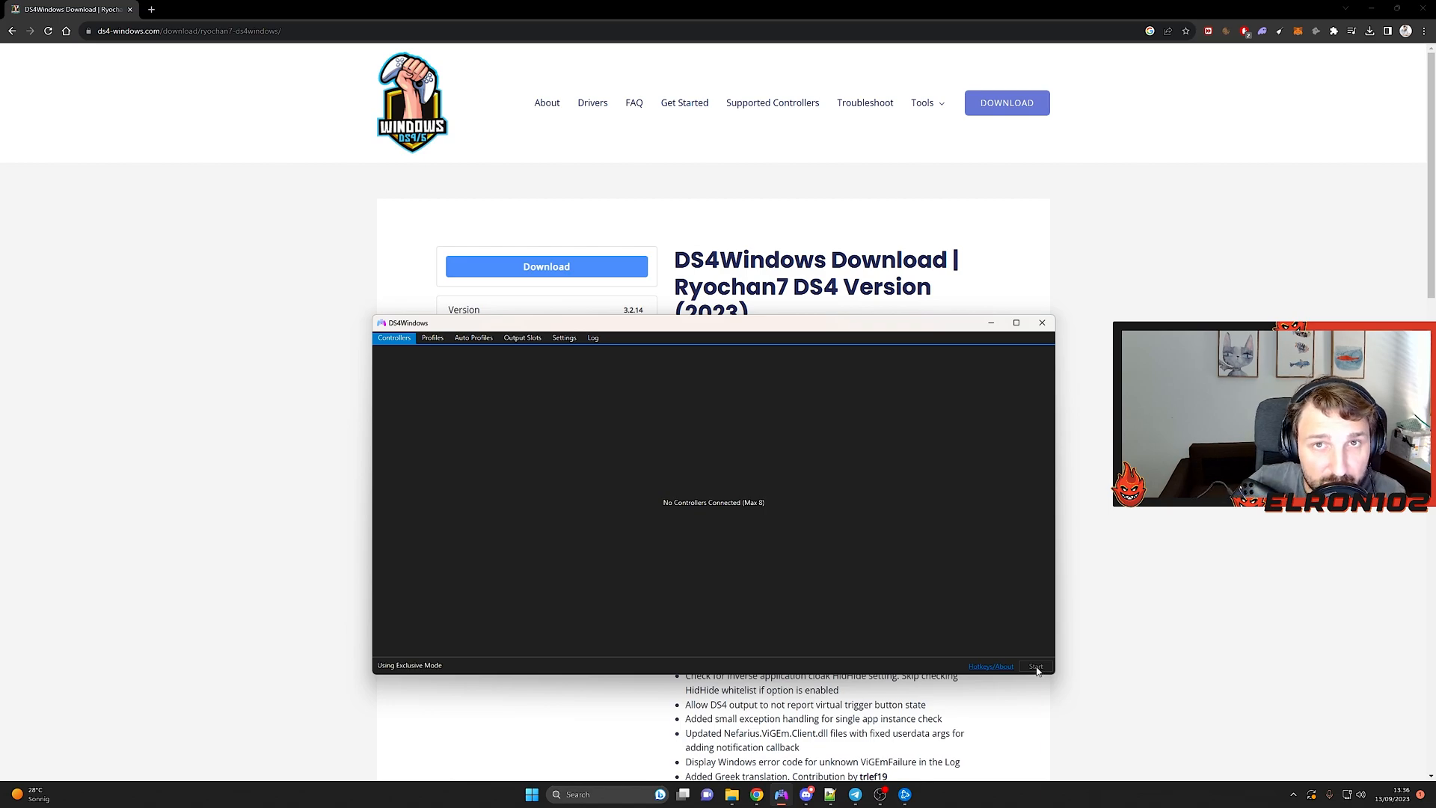
click(1036, 666)
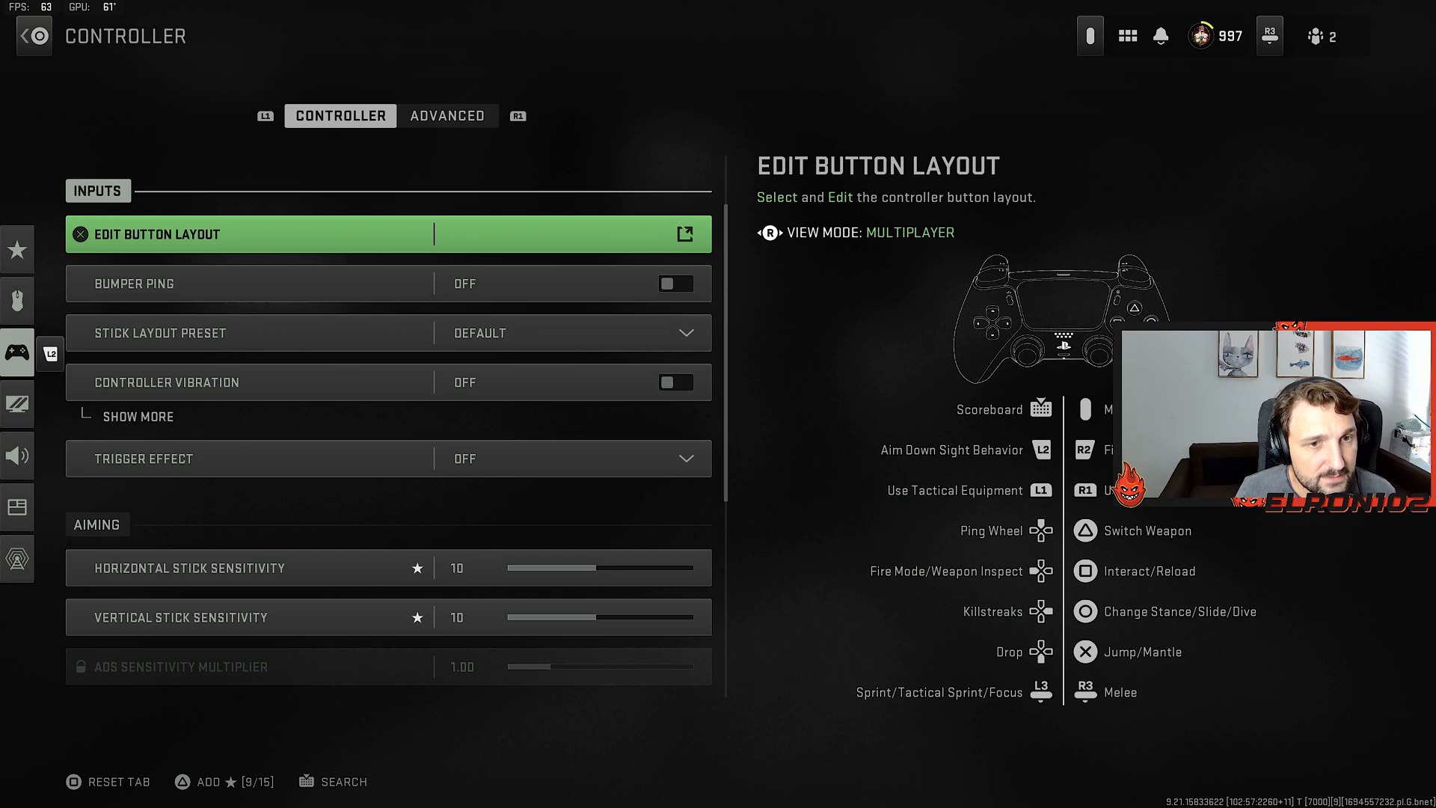
- Switch to Modern Warfare II's advanced controller settings
click(447, 115)
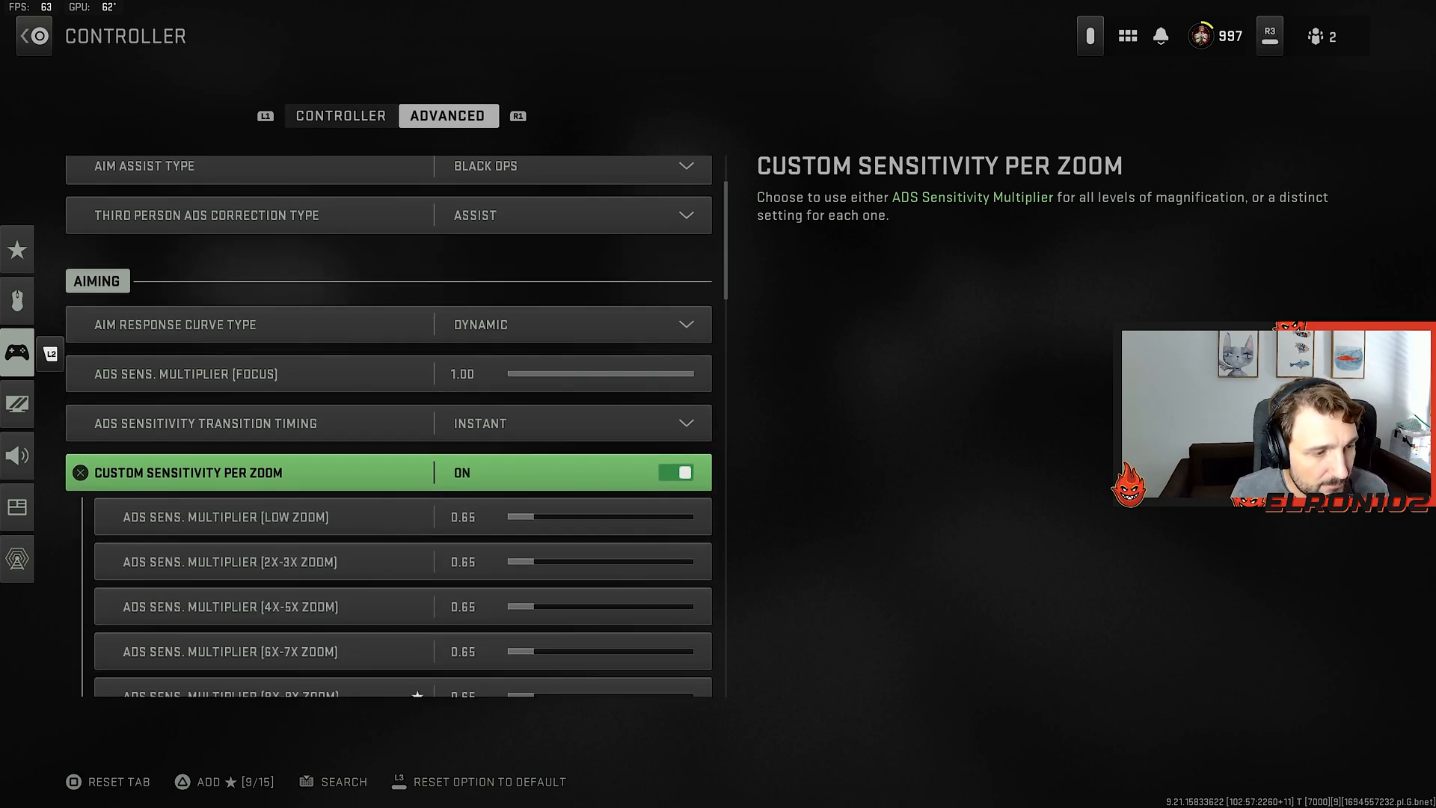
- Scroll down the advanced aiming settings to Inputs Deadzone
scroll(down, 3)
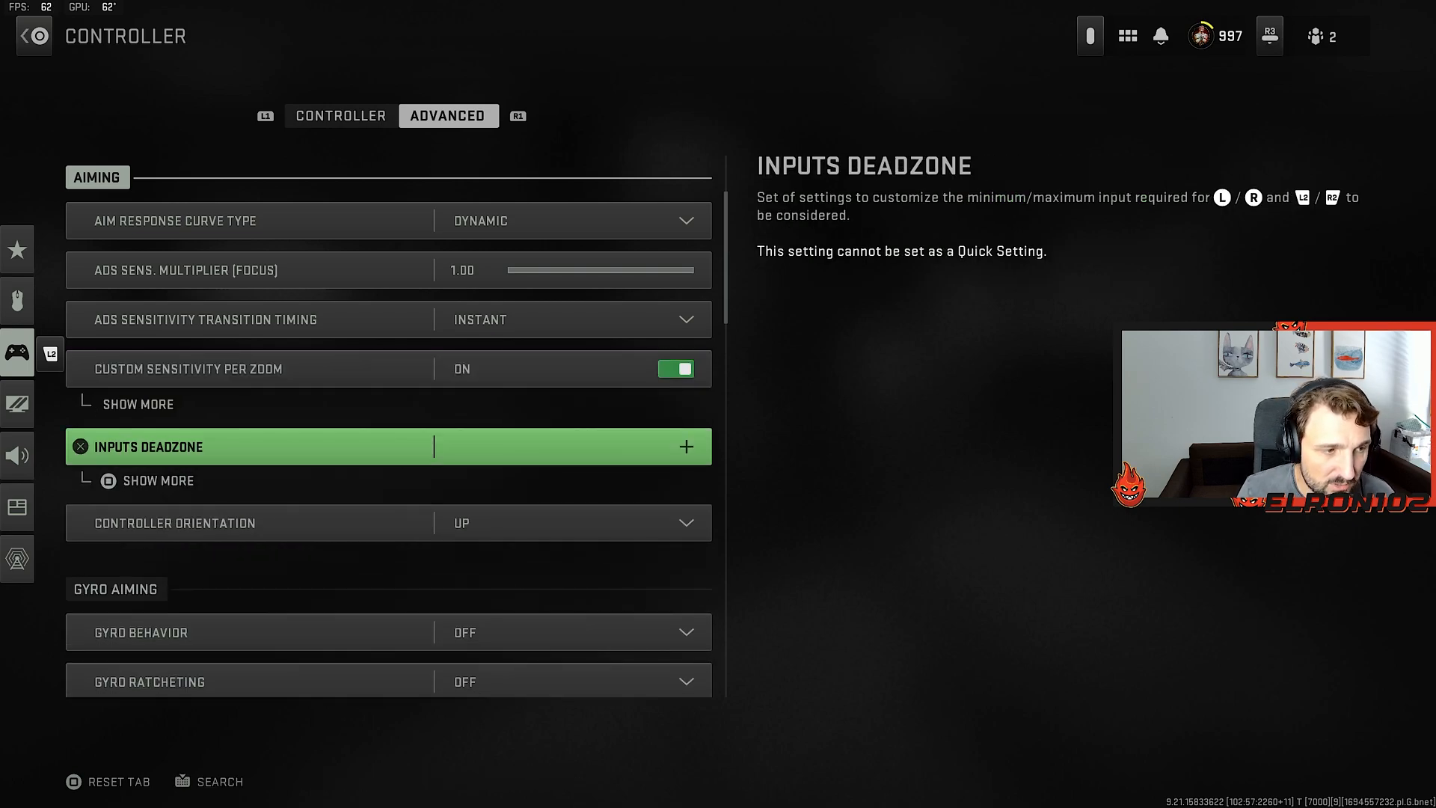
- Expand Inputs Deadzone and scroll through the stick and trigger deadzone sliders
click(686, 446)
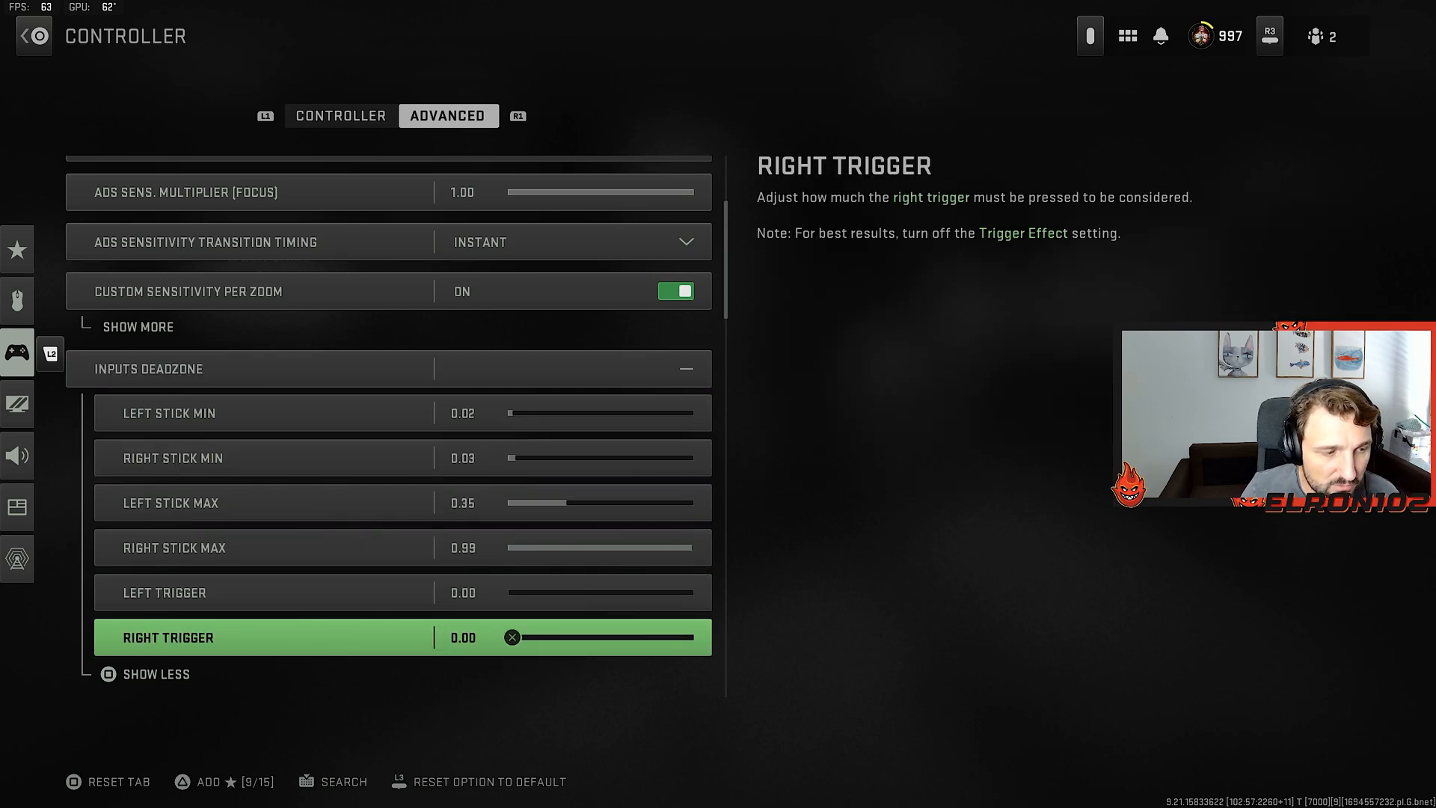
scroll(down, 3)
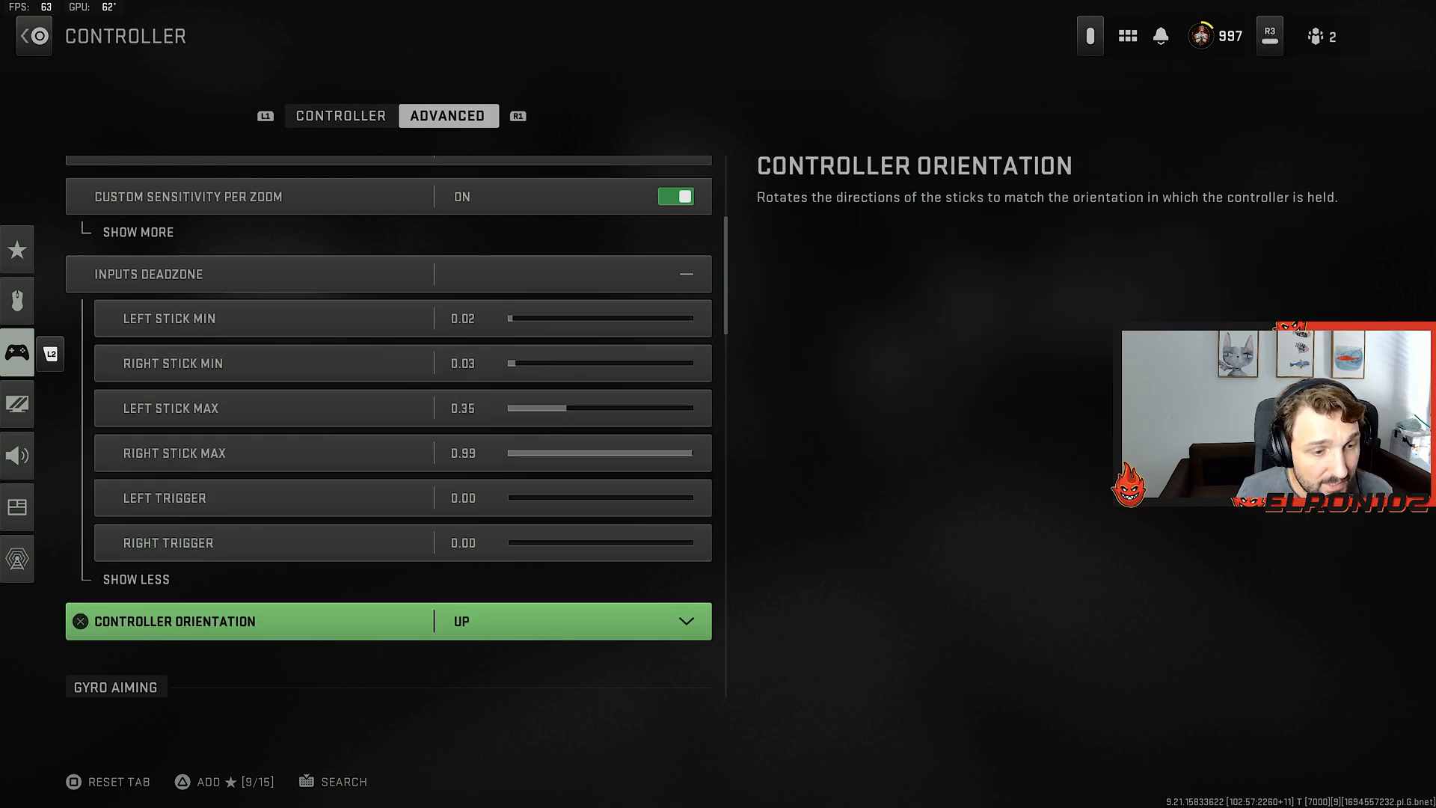
scroll(down, 3)
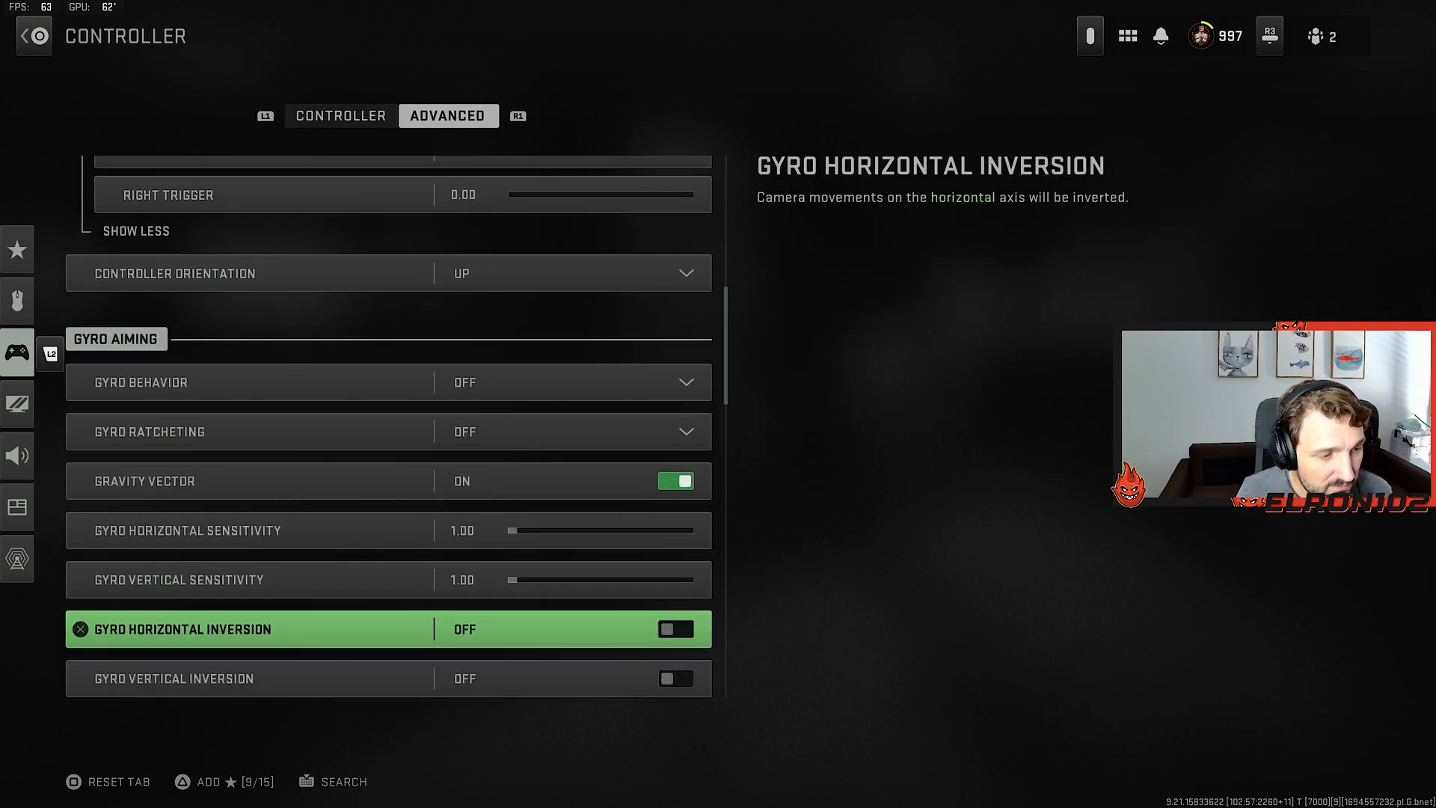
scroll(down, 3)
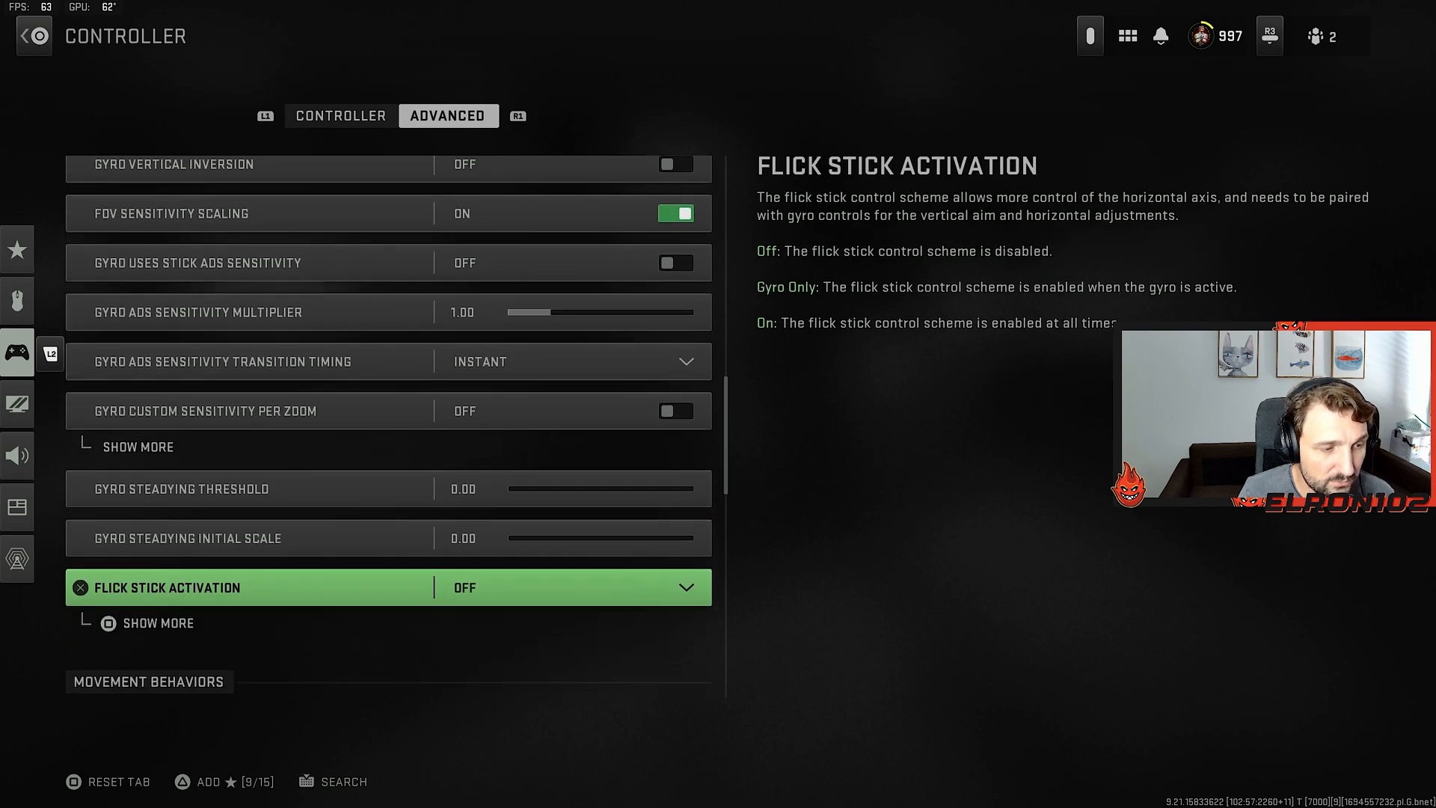